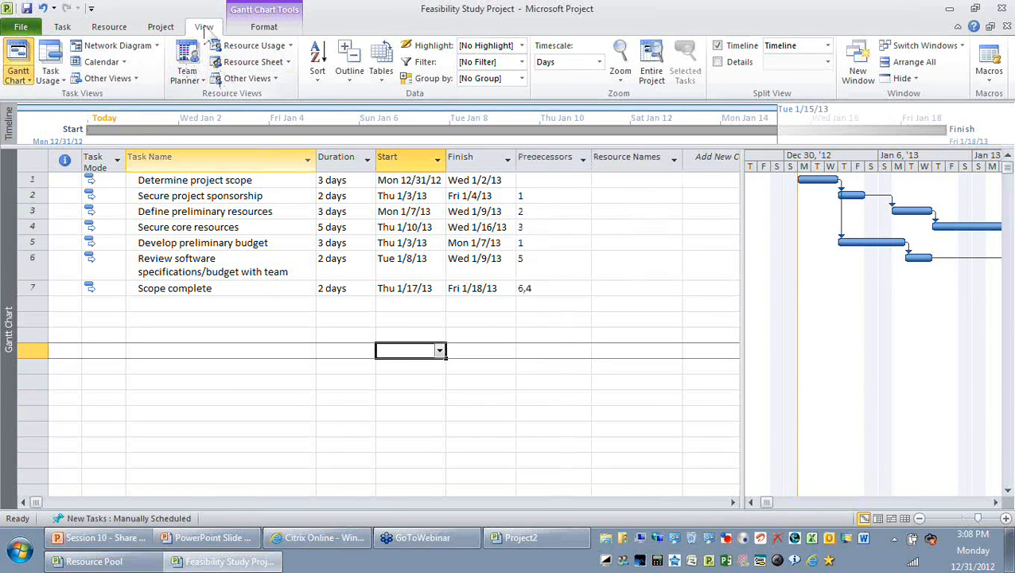
Check the project's own resource list, then bring up Share Resources under Resource Pool
click(254, 62)
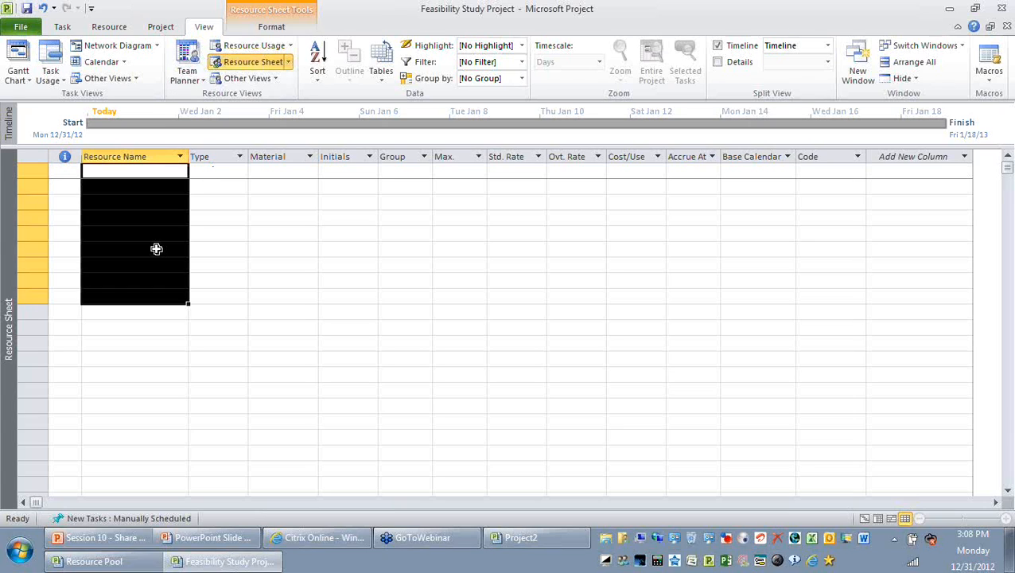
mouse_move(156, 200)
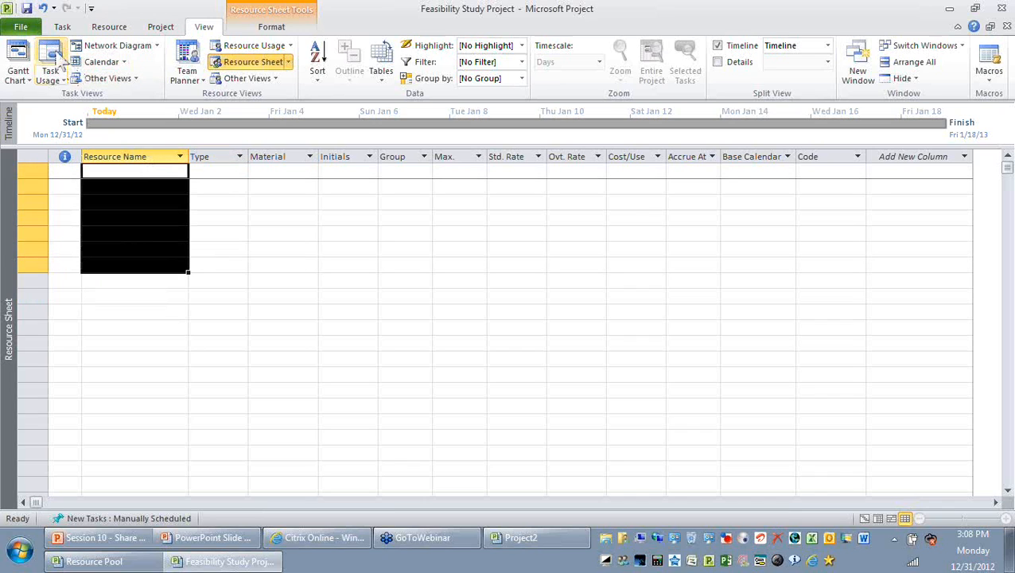
click(18, 60)
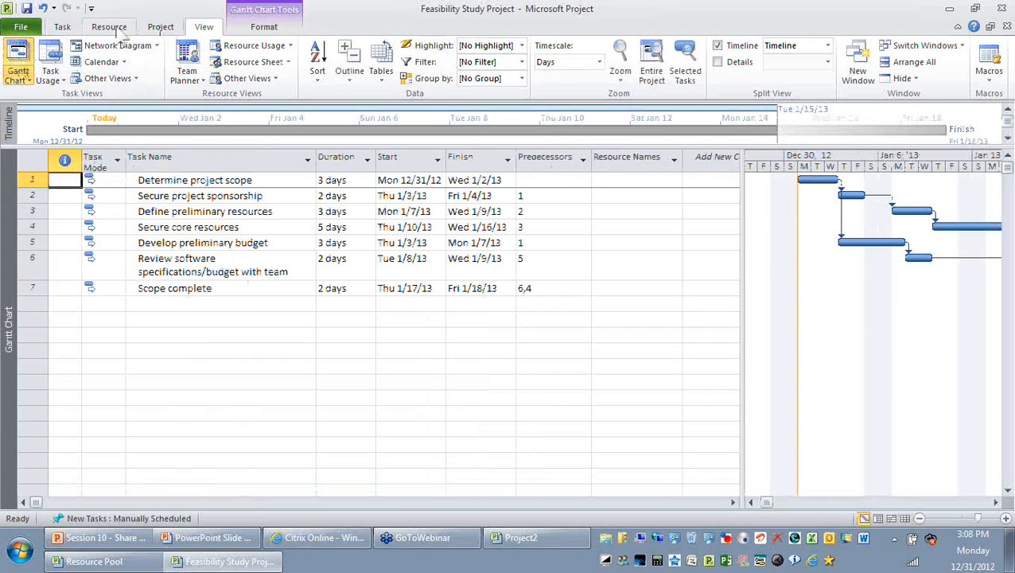
click(109, 26)
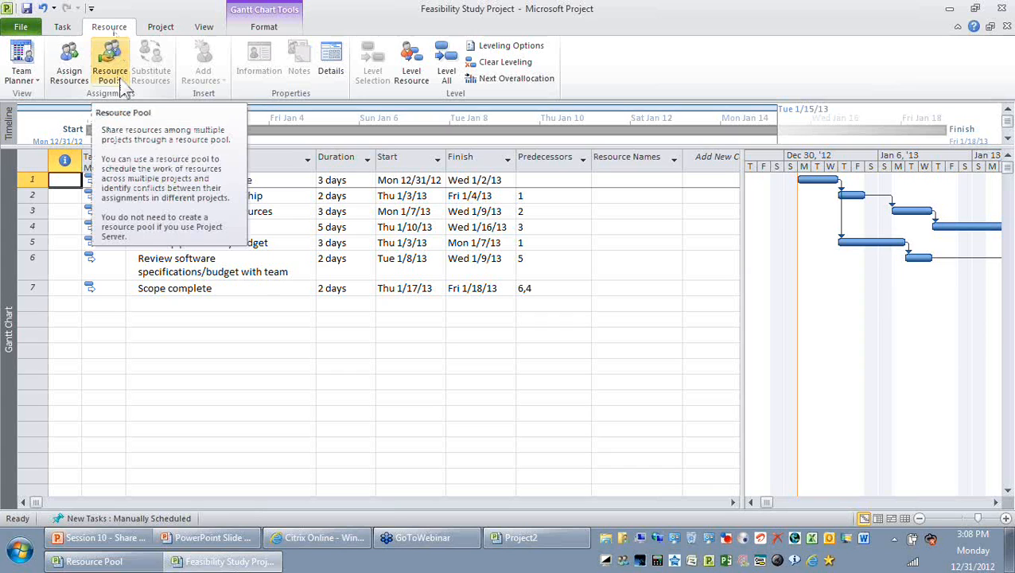
click(109, 63)
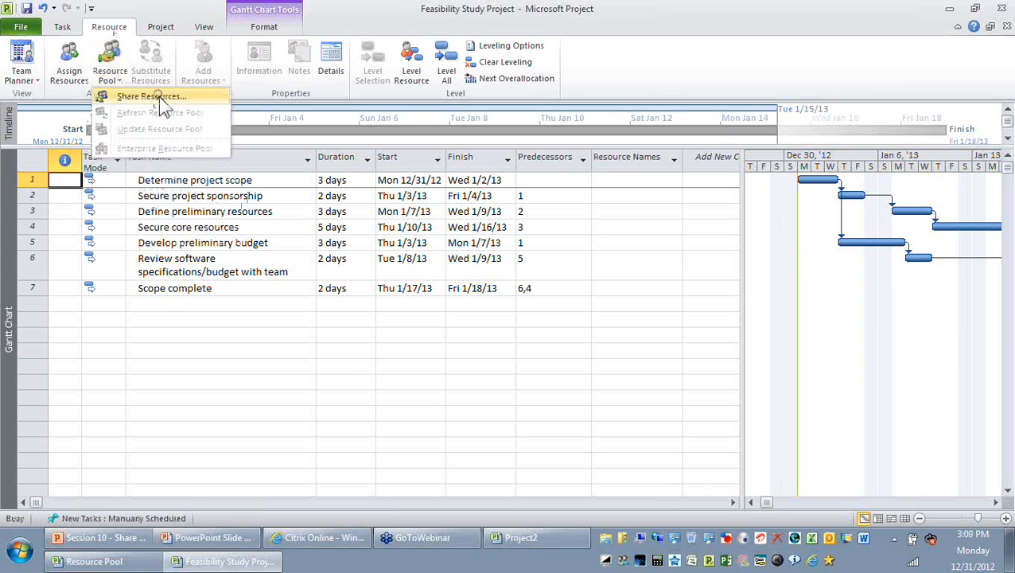
click(151, 95)
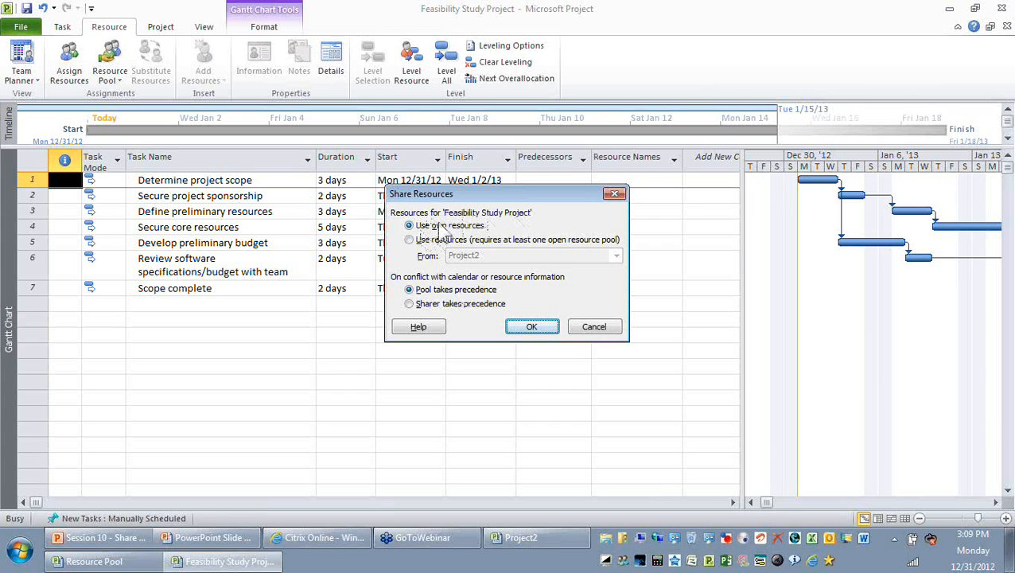
Use resources from Resource Pool, ending with Pool takes precedence selected
click(409, 239)
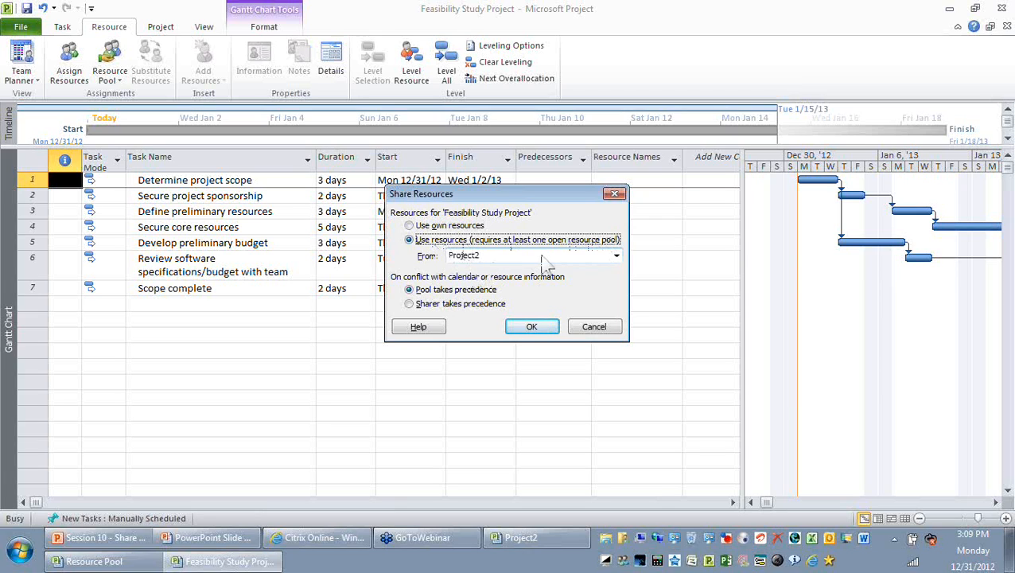
click(616, 256)
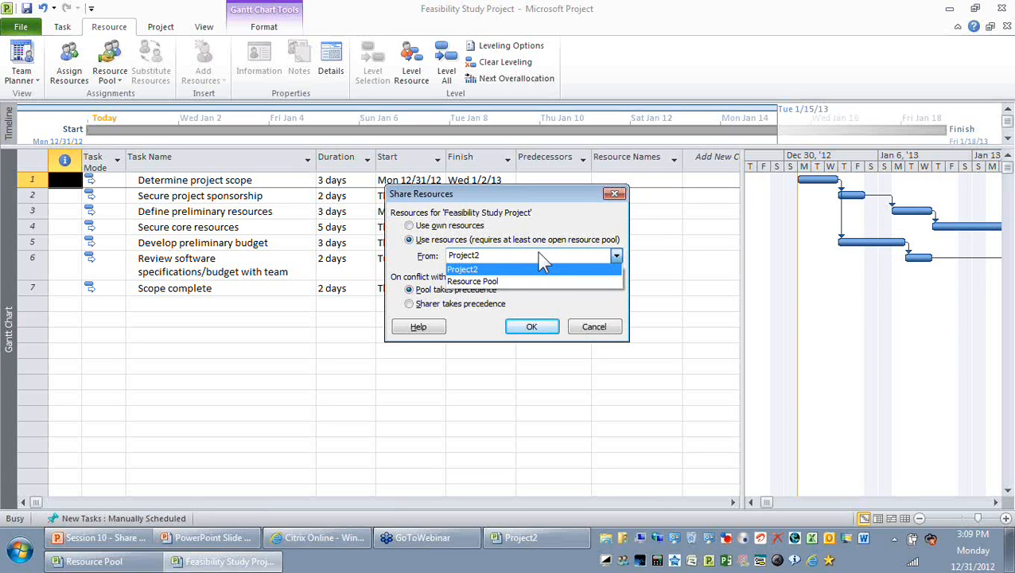
mouse_move(472, 281)
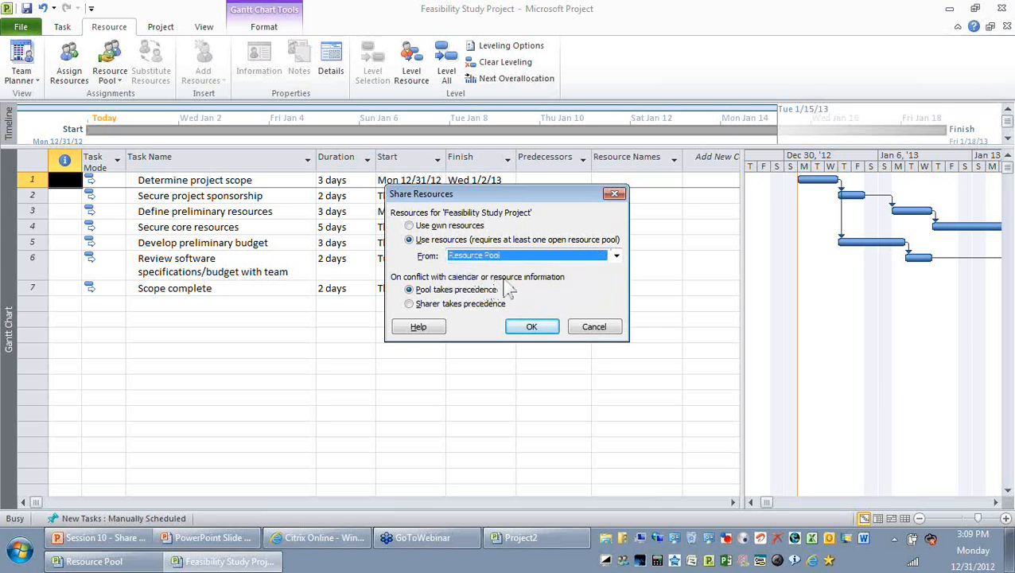
mouse_move(490, 275)
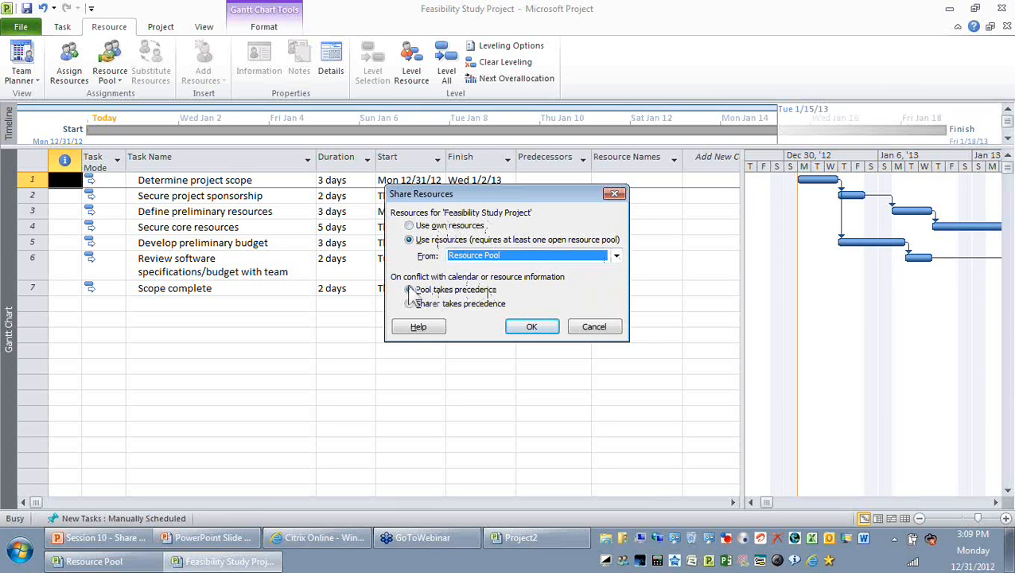
click(410, 289)
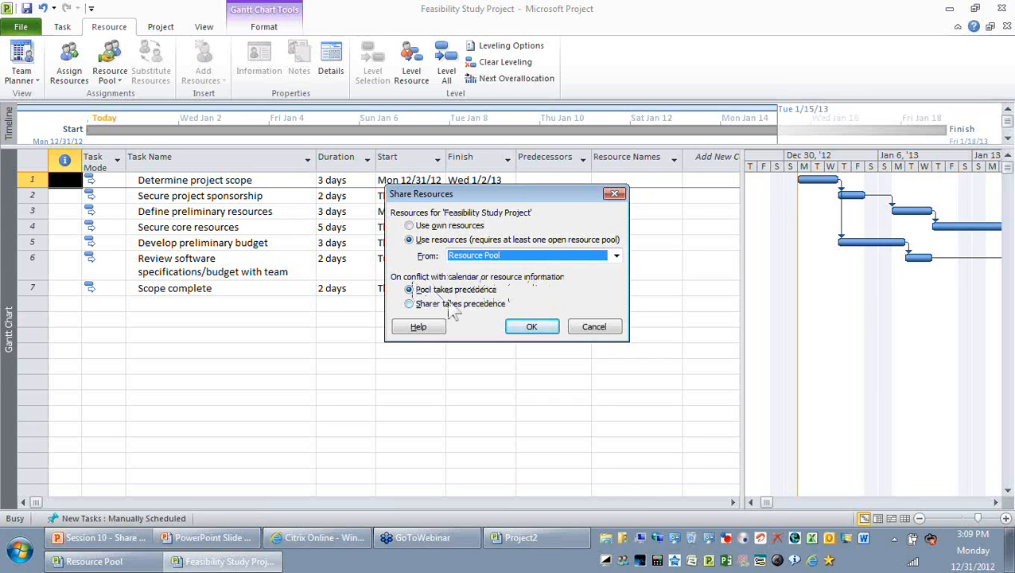
click(409, 289)
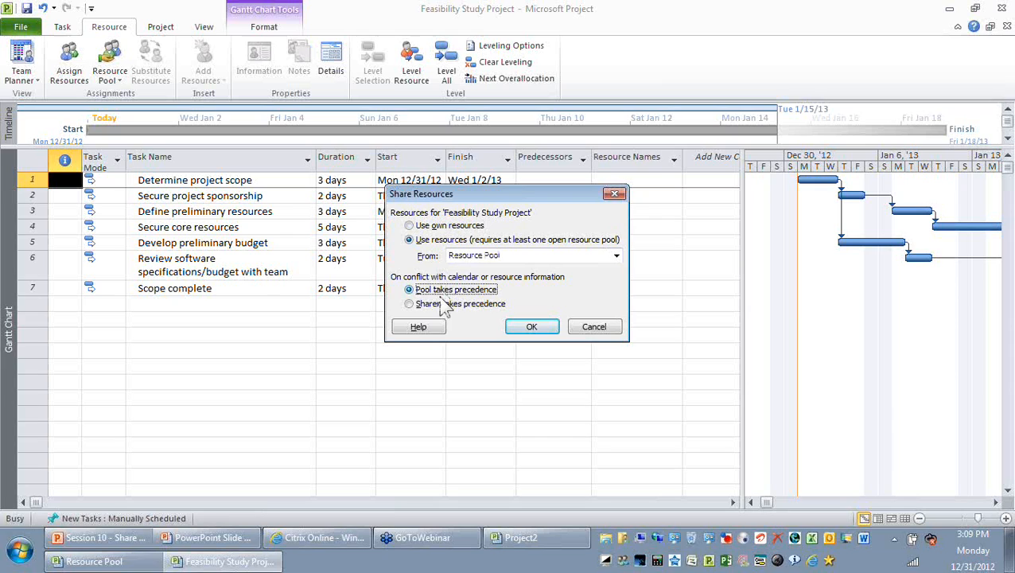
mouse_move(455, 311)
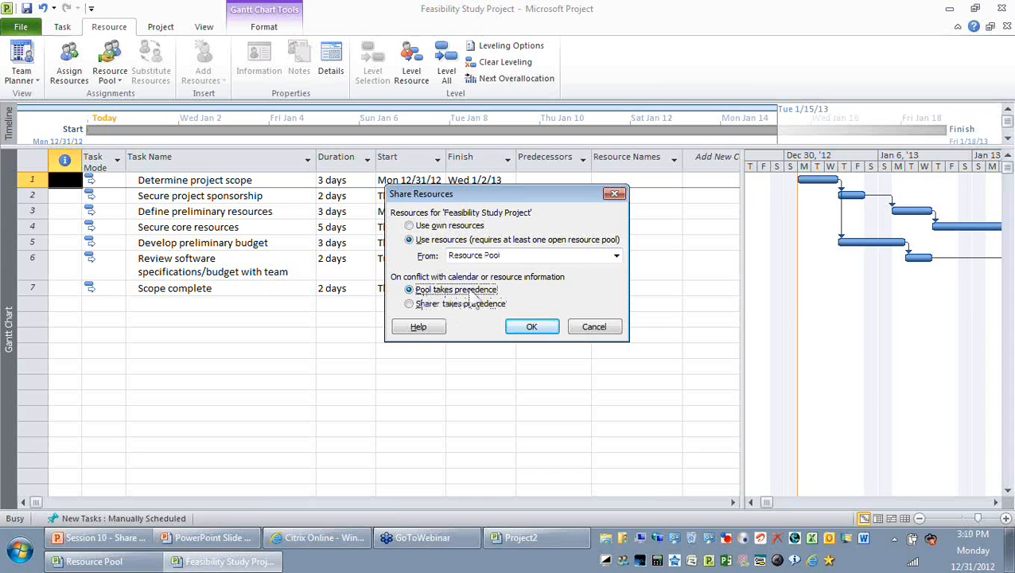
click(409, 304)
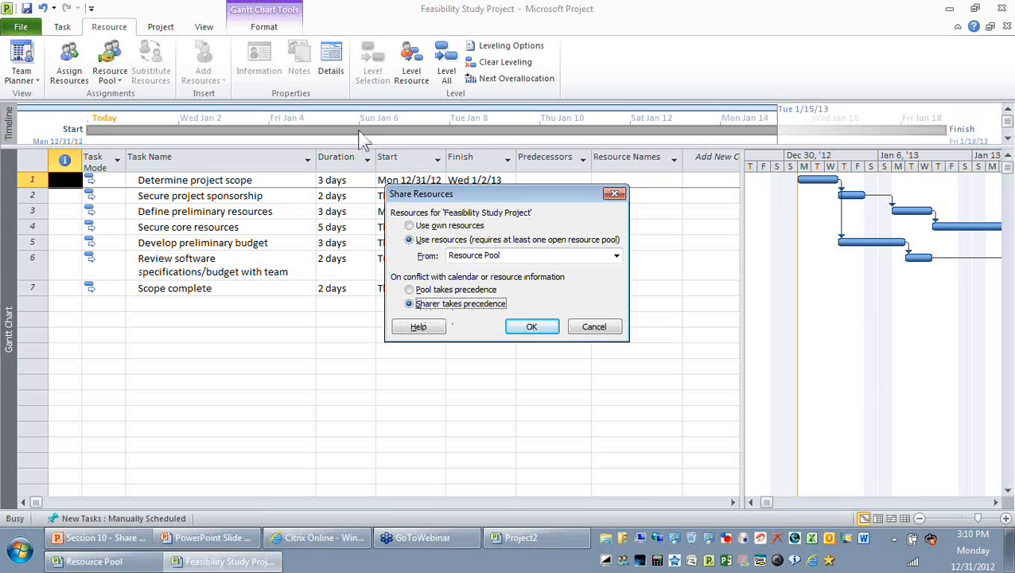
mouse_move(368, 299)
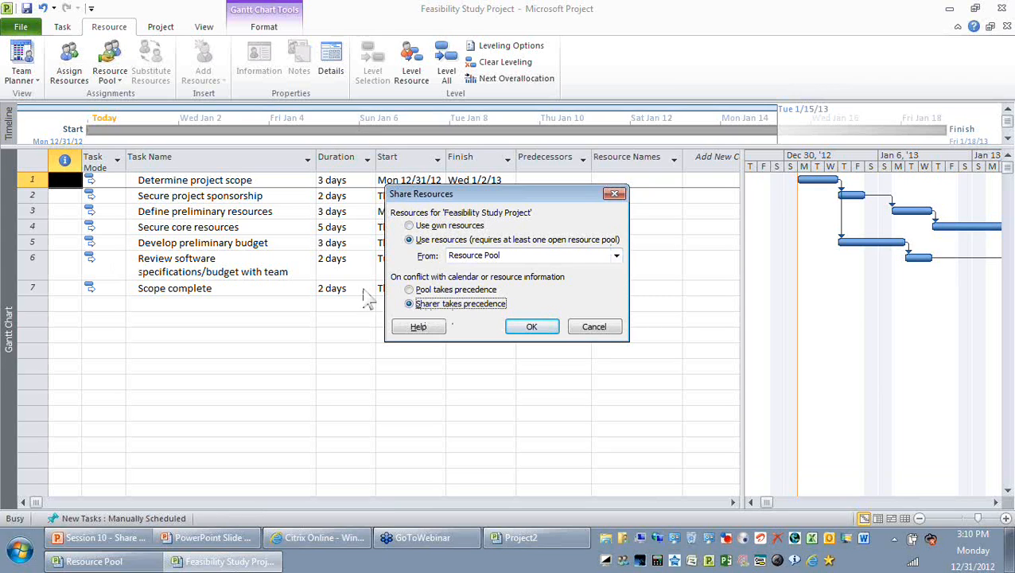
click(410, 289)
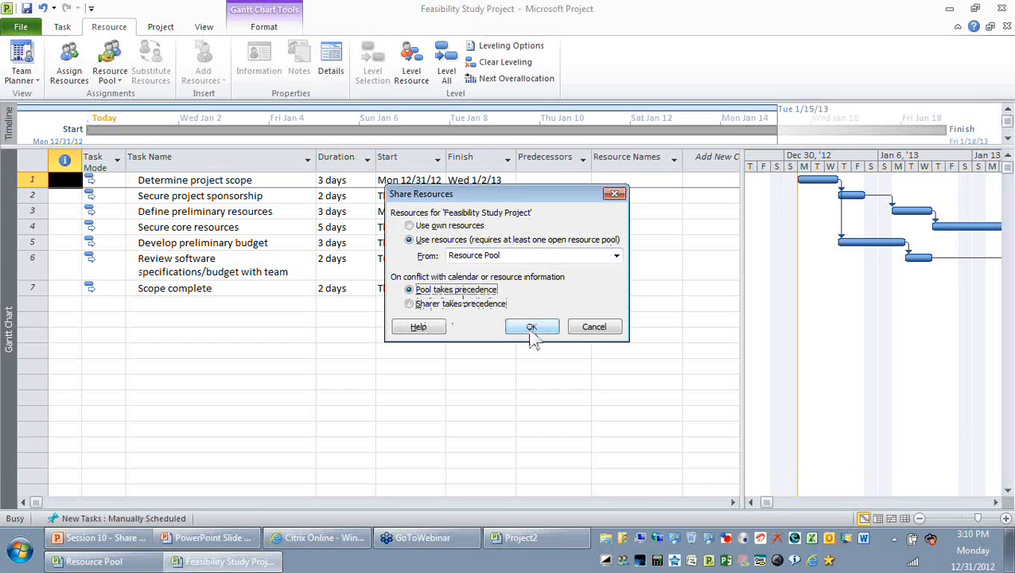
Confirm sharing, show the Resource Sheet's six pooled resources, and select the Resource Name column
click(532, 327)
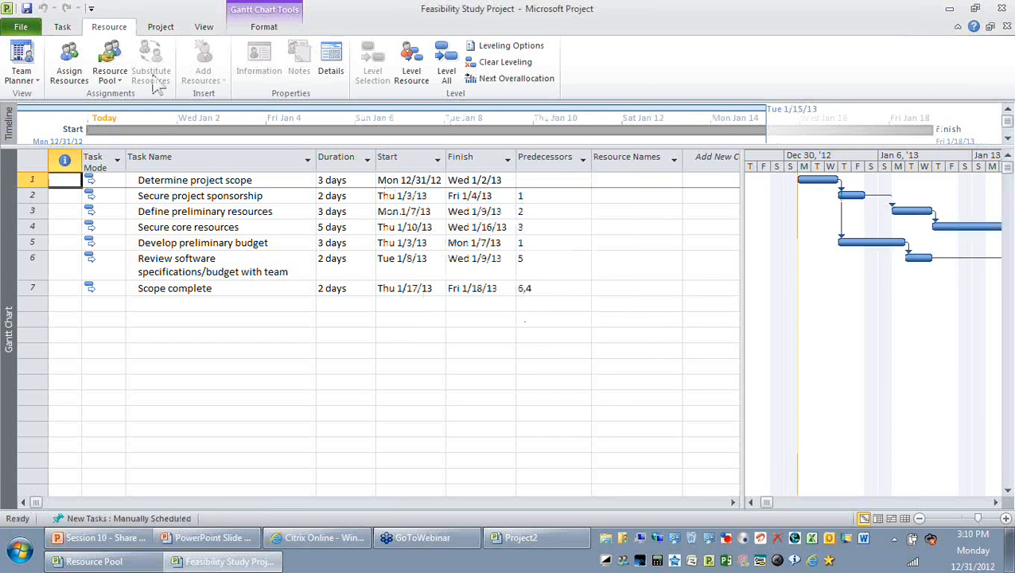
mouse_move(191, 40)
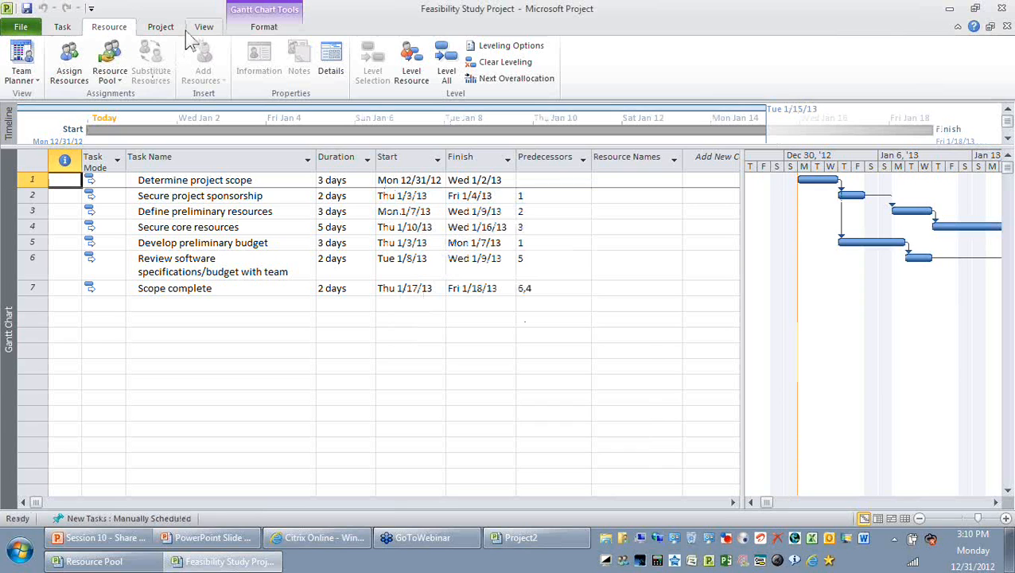
click(204, 26)
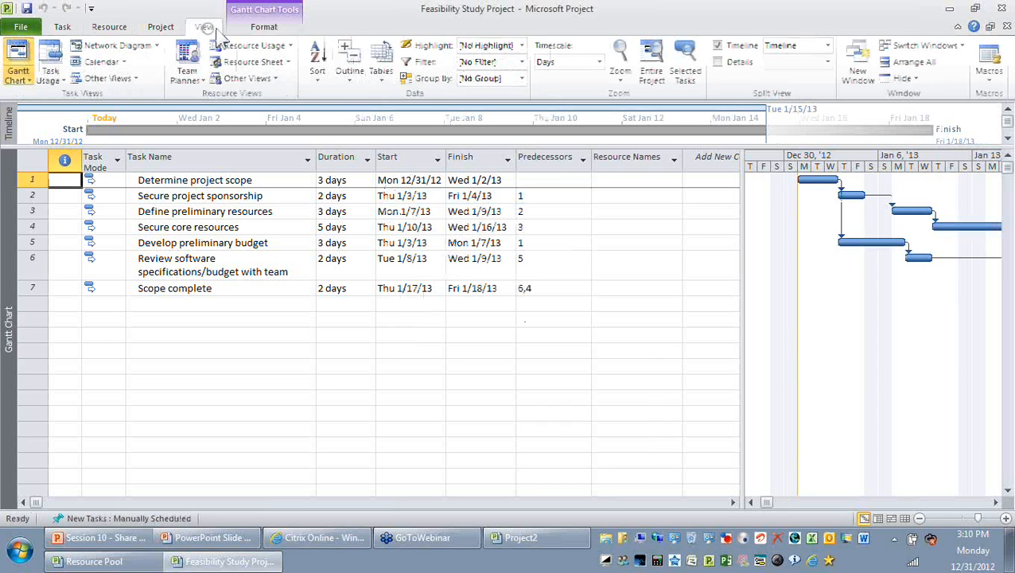
click(254, 61)
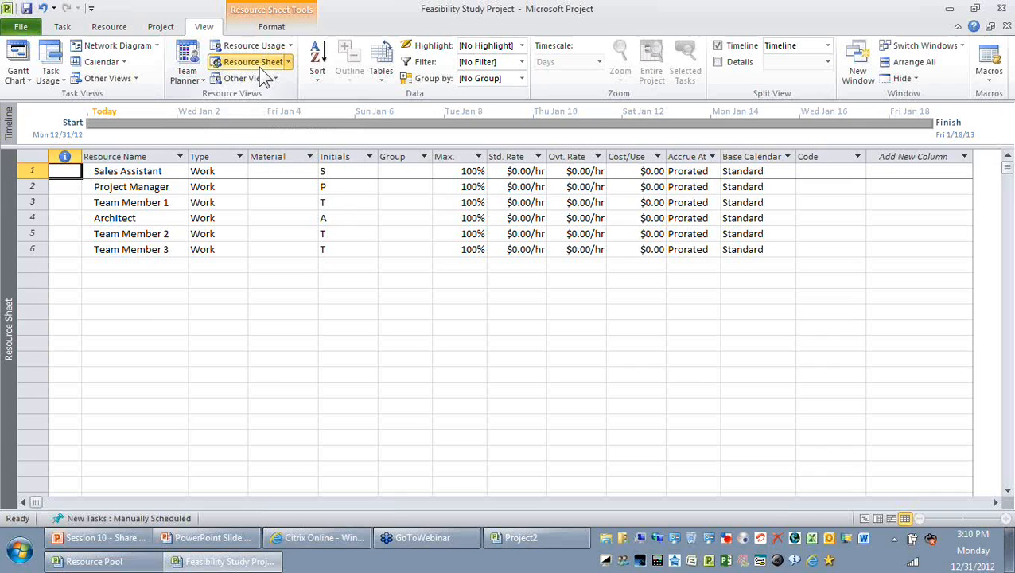
click(135, 311)
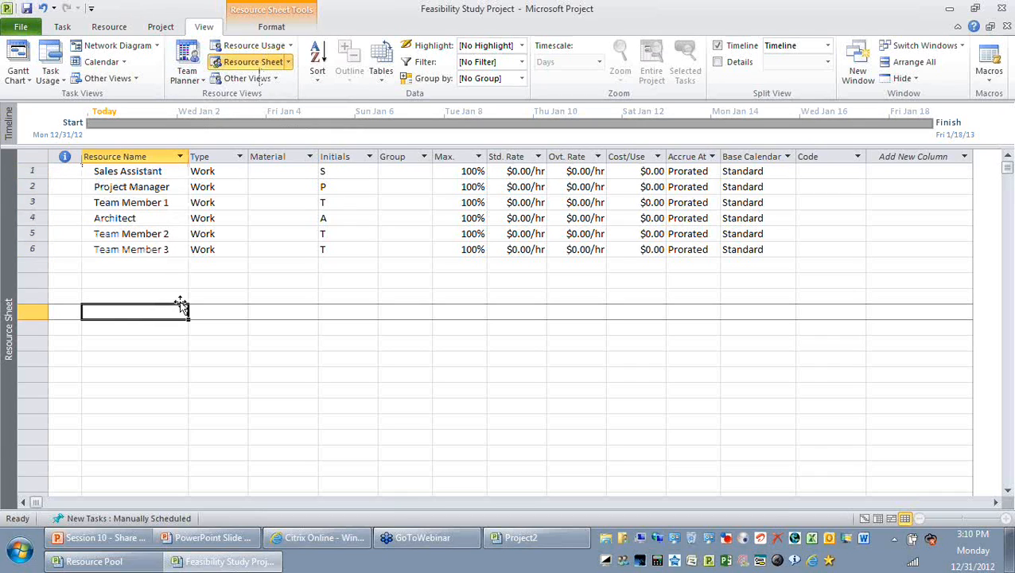
mouse_move(119, 327)
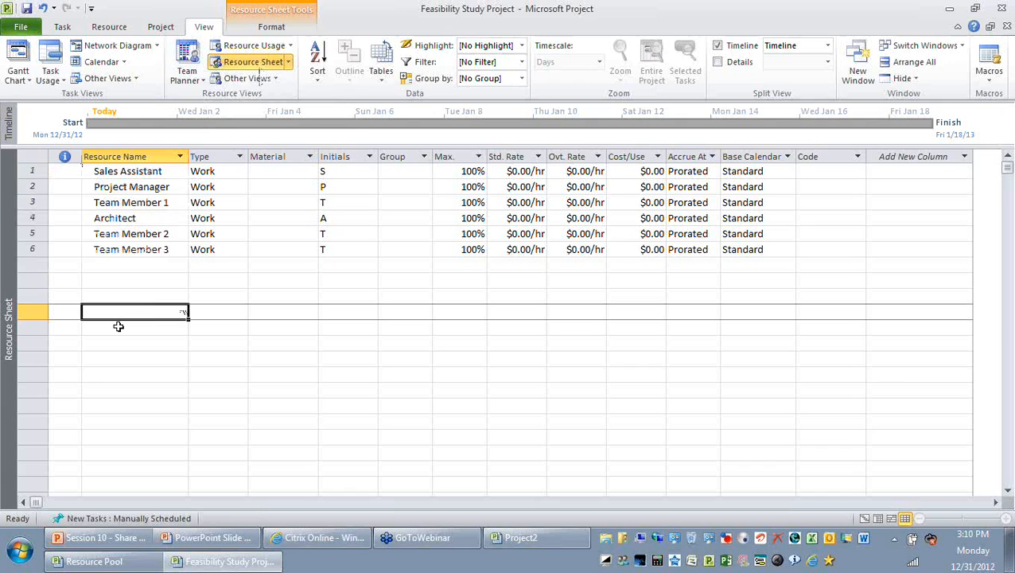
mouse_move(122, 327)
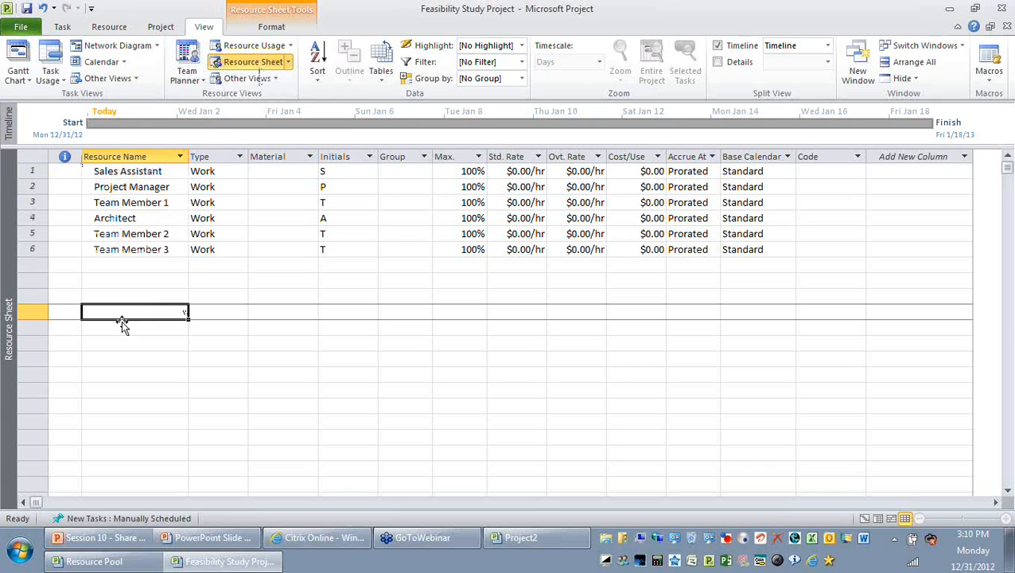
mouse_move(123, 326)
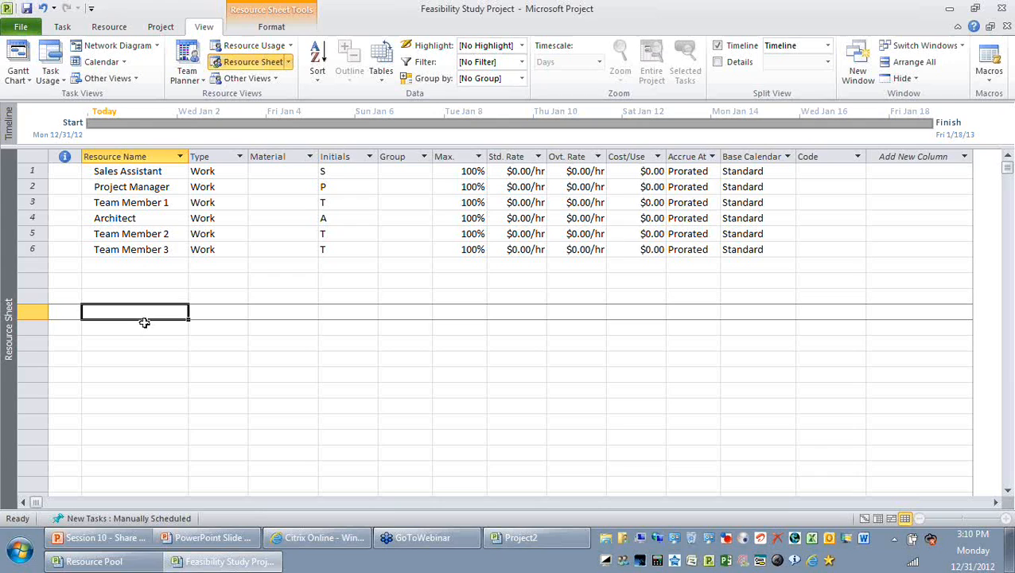
mouse_move(128, 104)
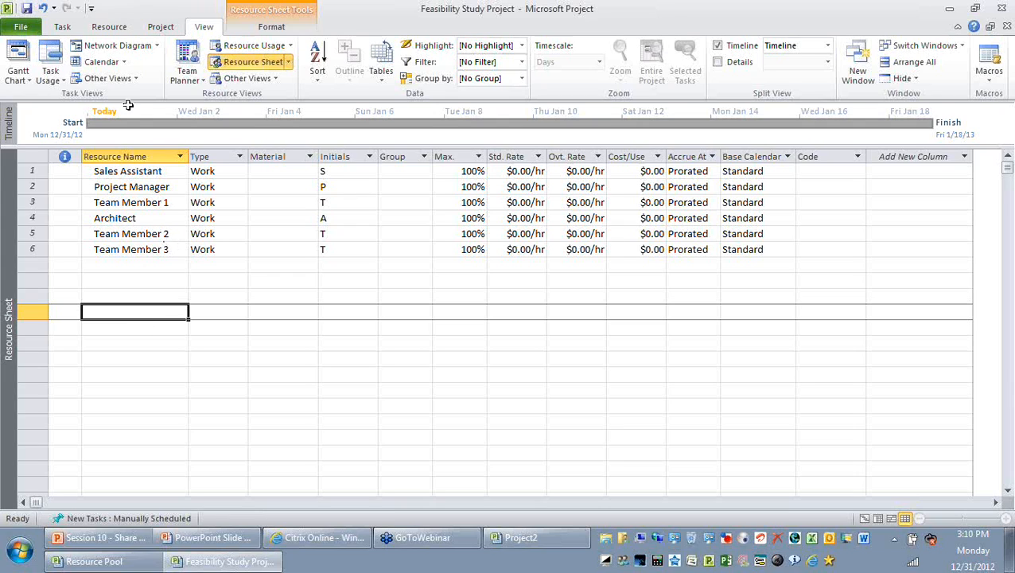
click(115, 156)
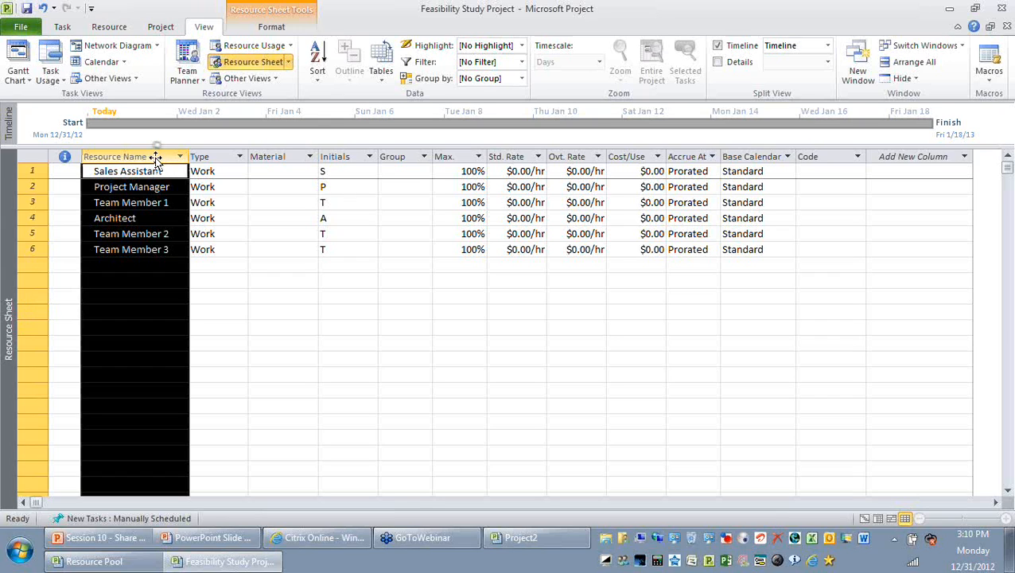
Insert a Project field column before Resource Name and review the resource rows
right_click(156, 170)
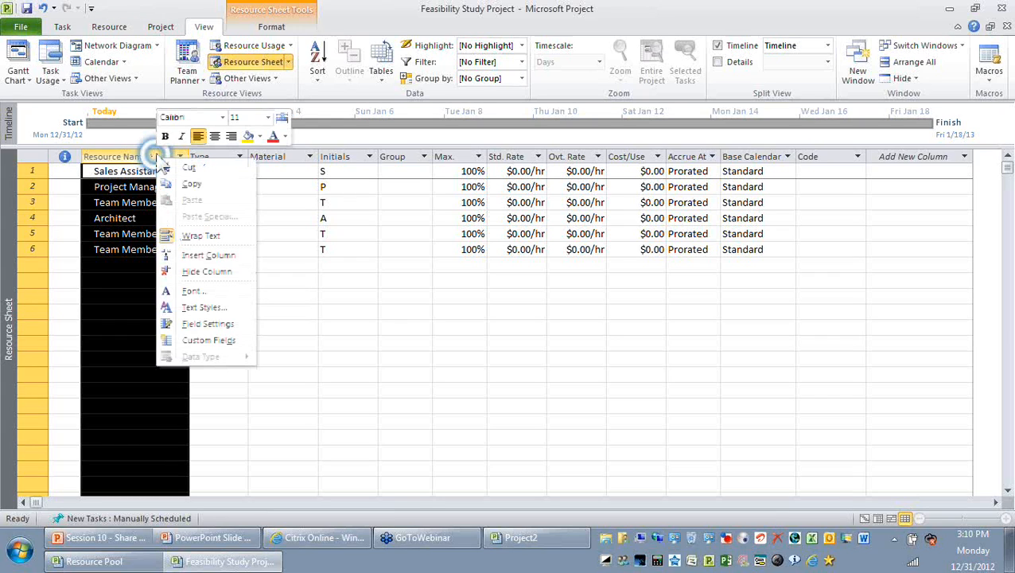
mouse_move(208, 255)
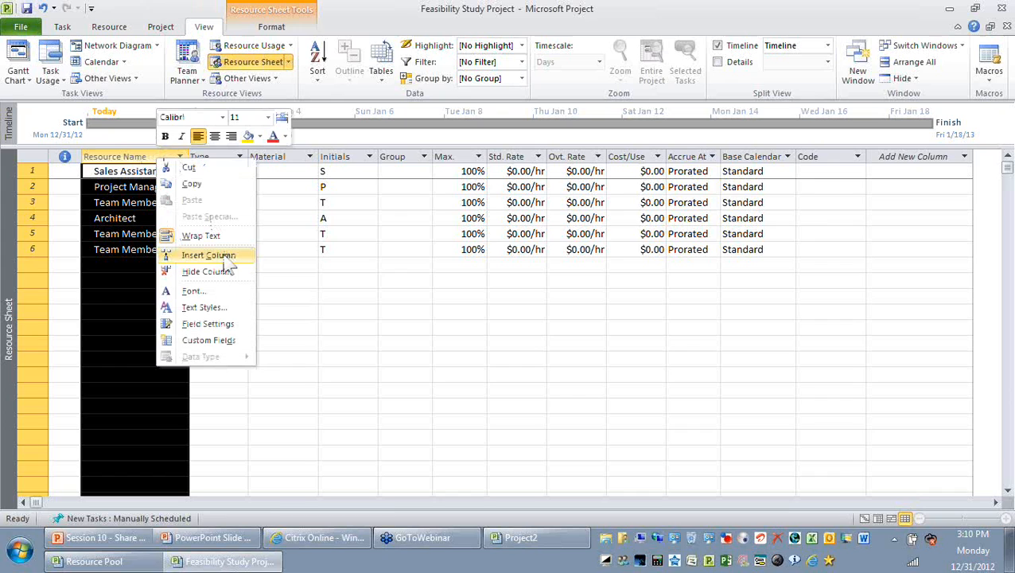
click(208, 254)
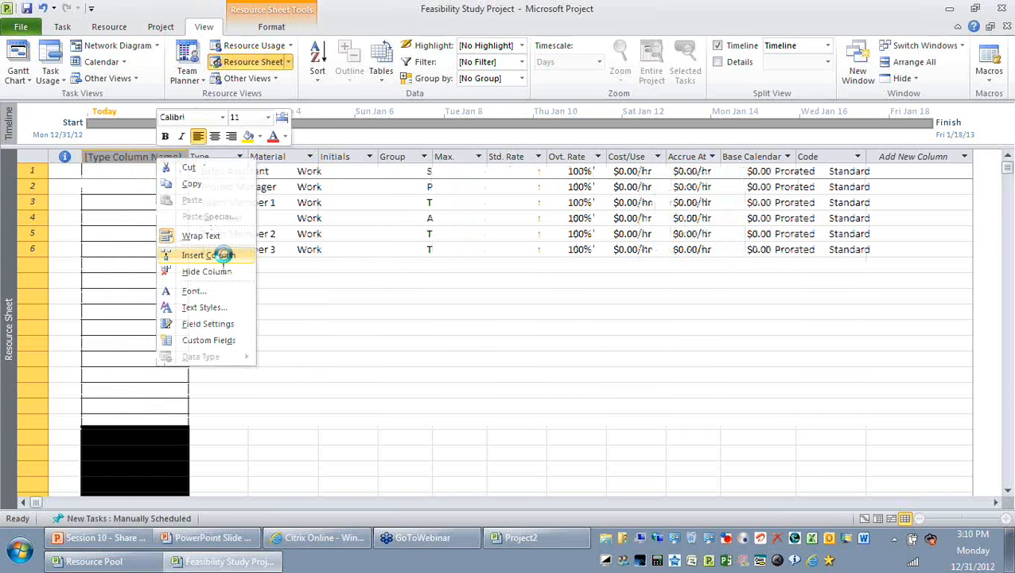
click(207, 255)
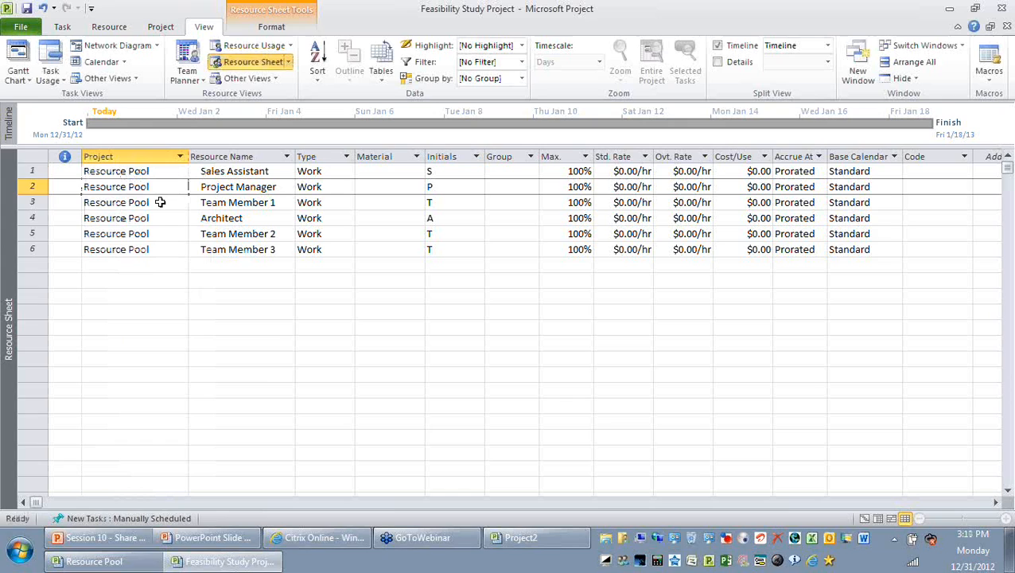
click(116, 202)
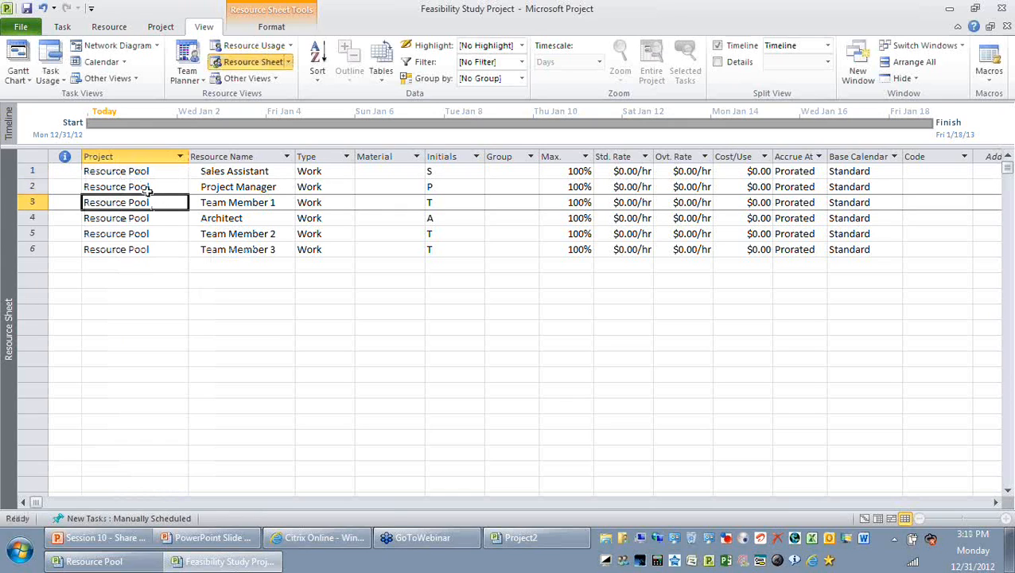
mouse_move(152, 245)
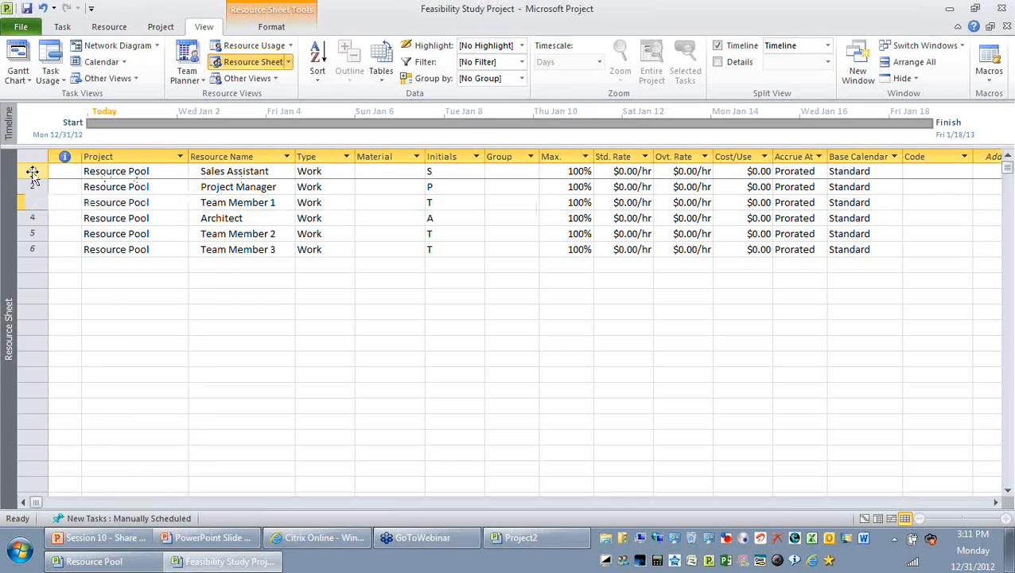
click(34, 186)
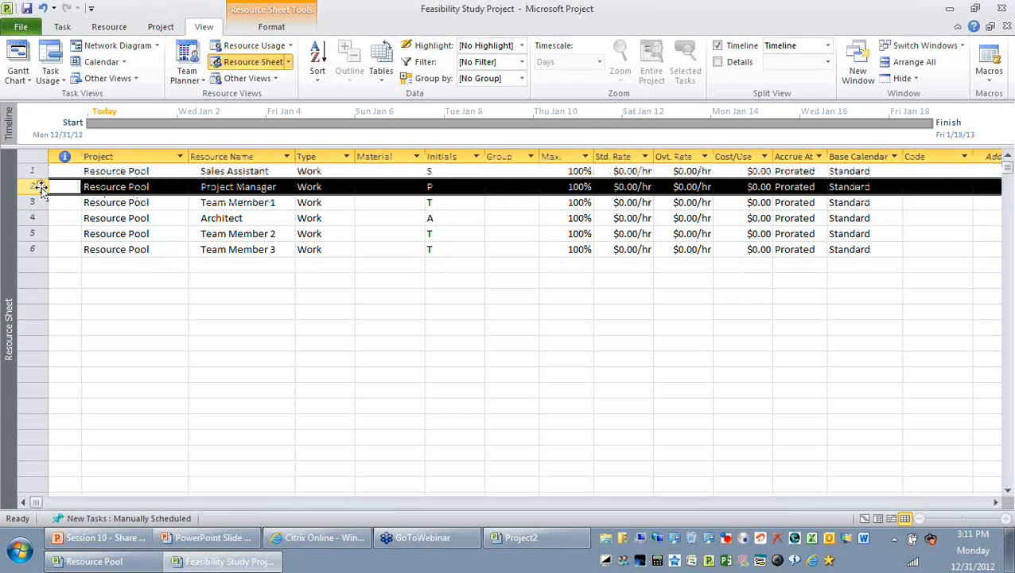
click(66, 217)
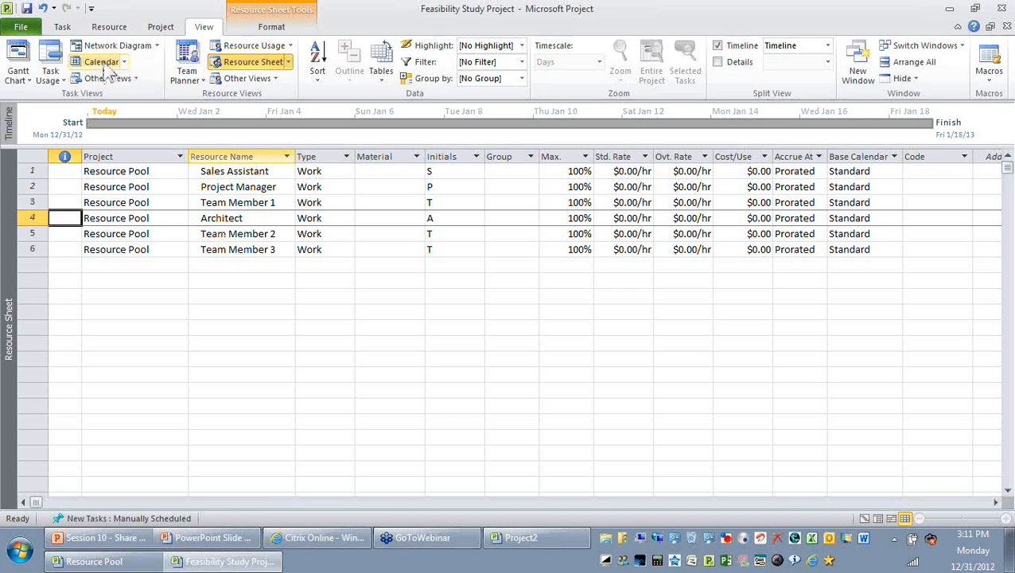
In Gantt Chart view, assign Architect, Project Manager, Sales Assistant and a team member to tasks
click(62, 26)
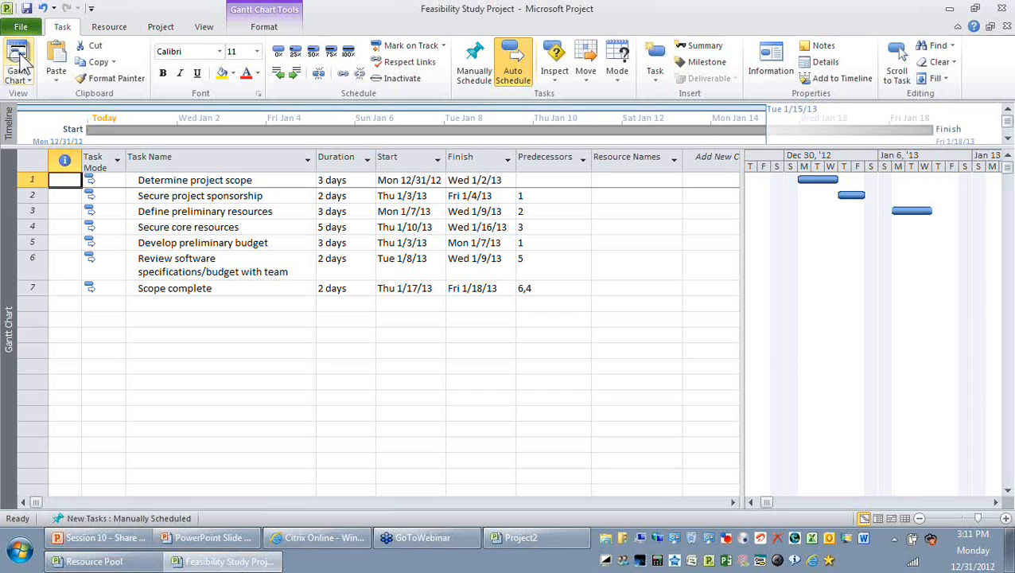
click(676, 179)
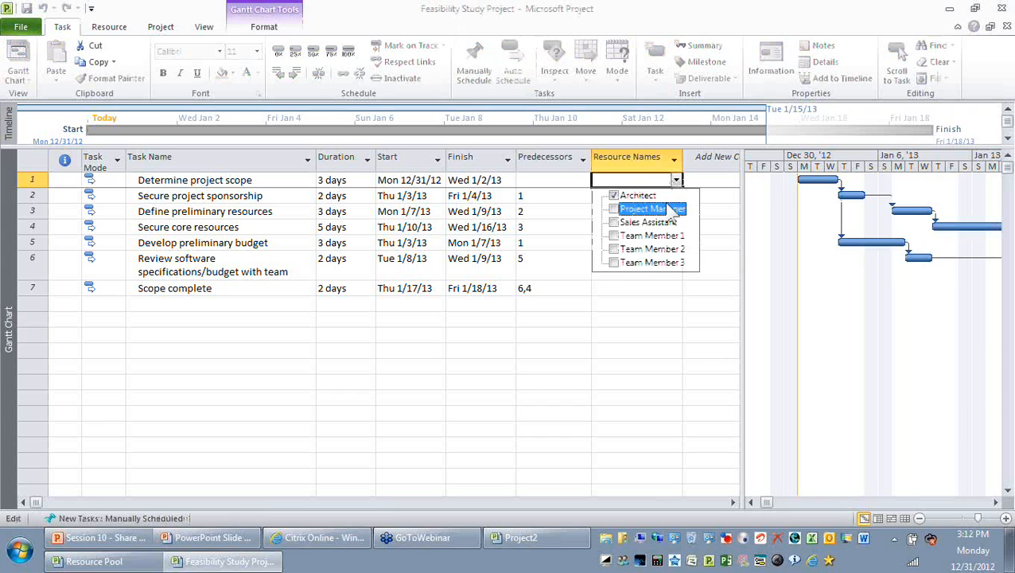
click(613, 195)
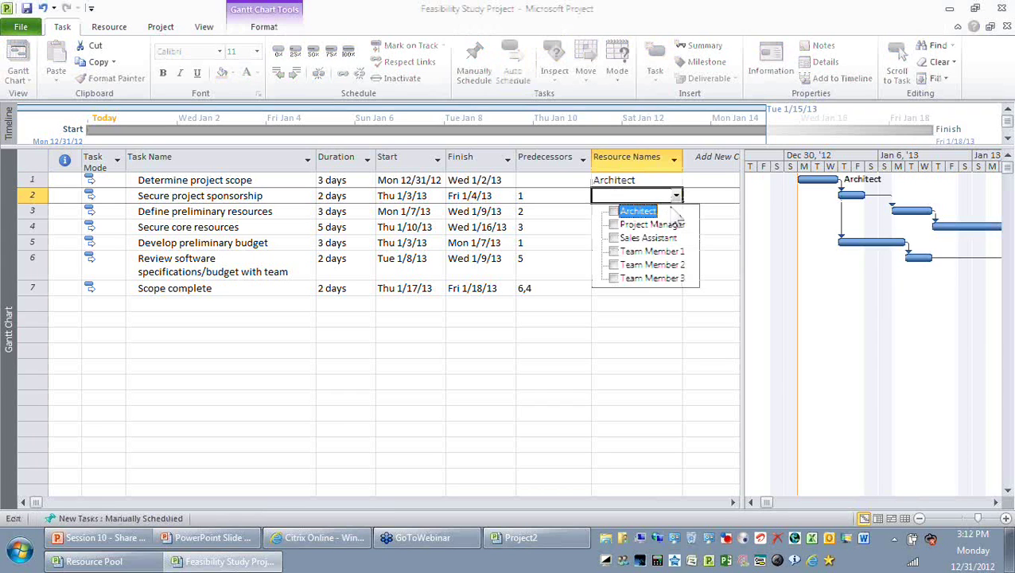
double_click(205, 211)
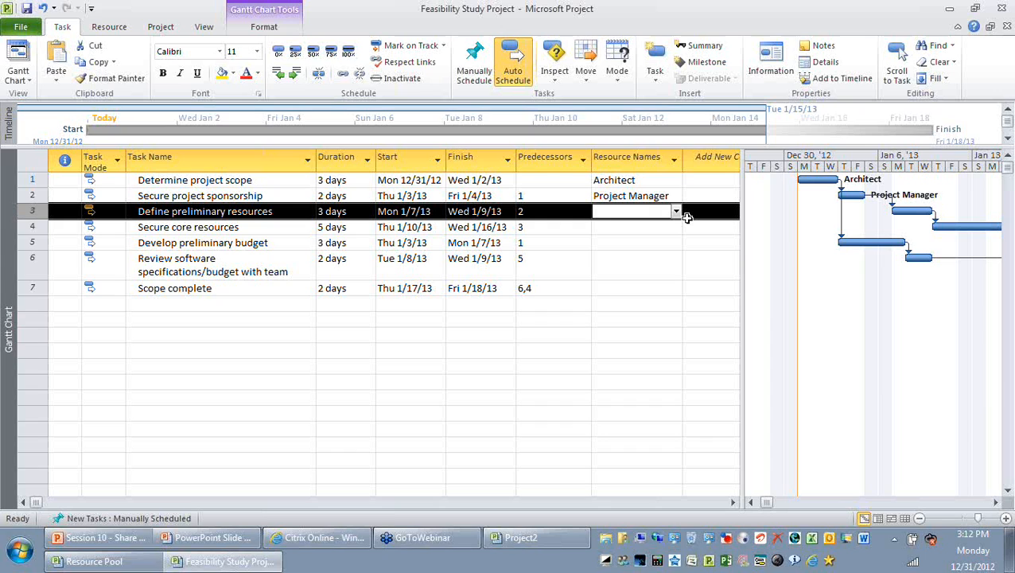
click(675, 211)
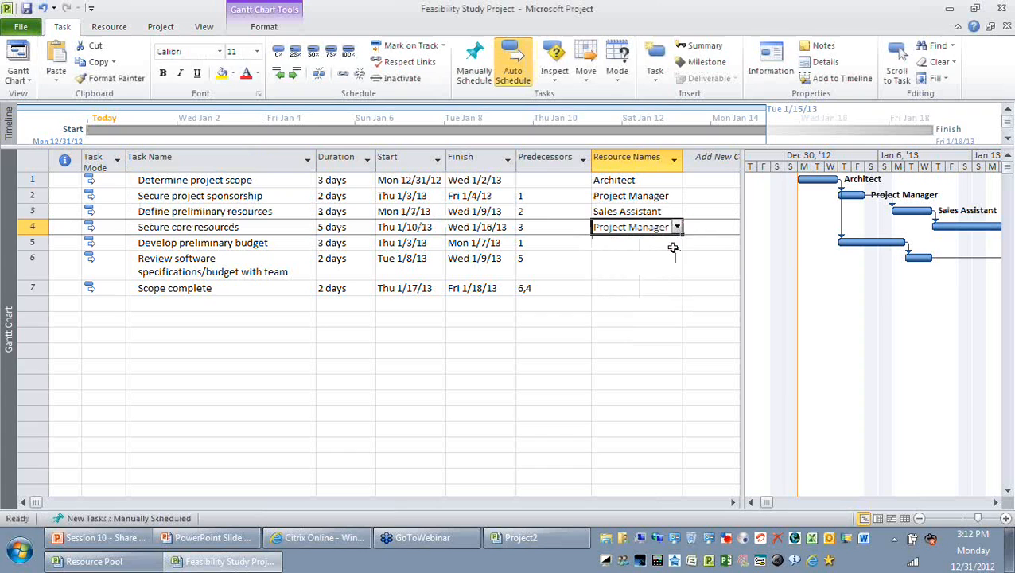
click(677, 243)
text(Team Member 1)
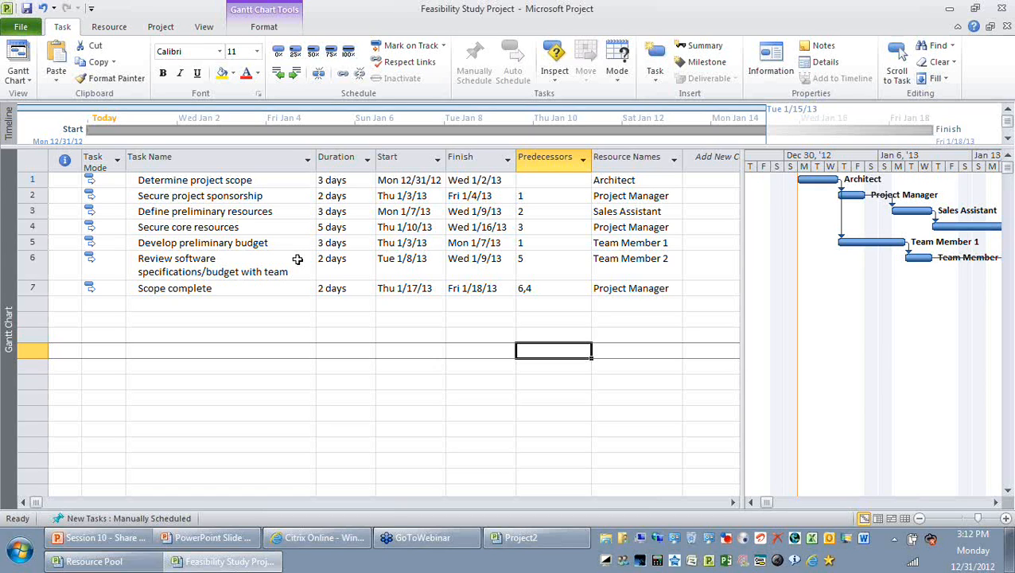
mouse_move(288, 246)
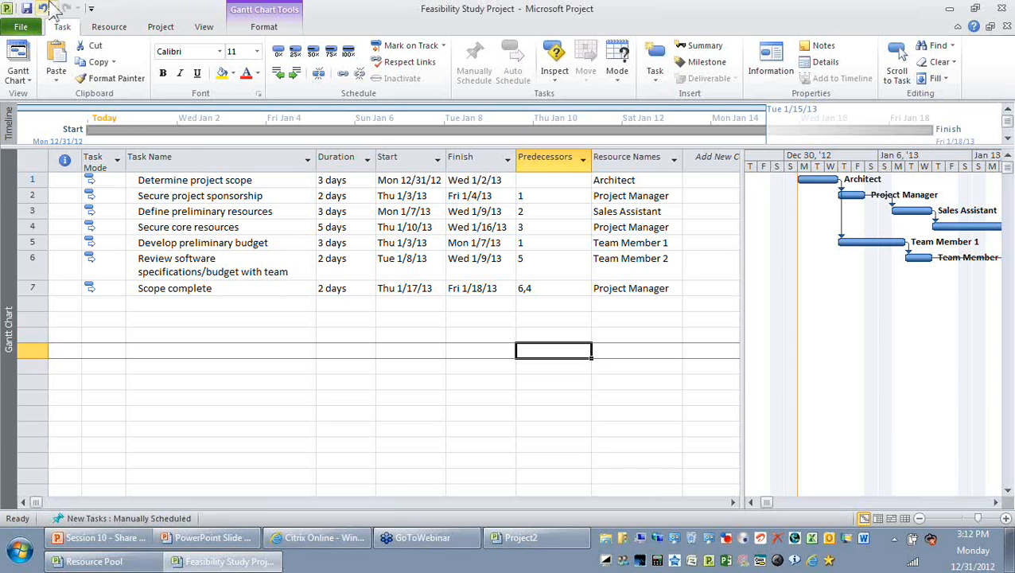
mouse_move(27, 8)
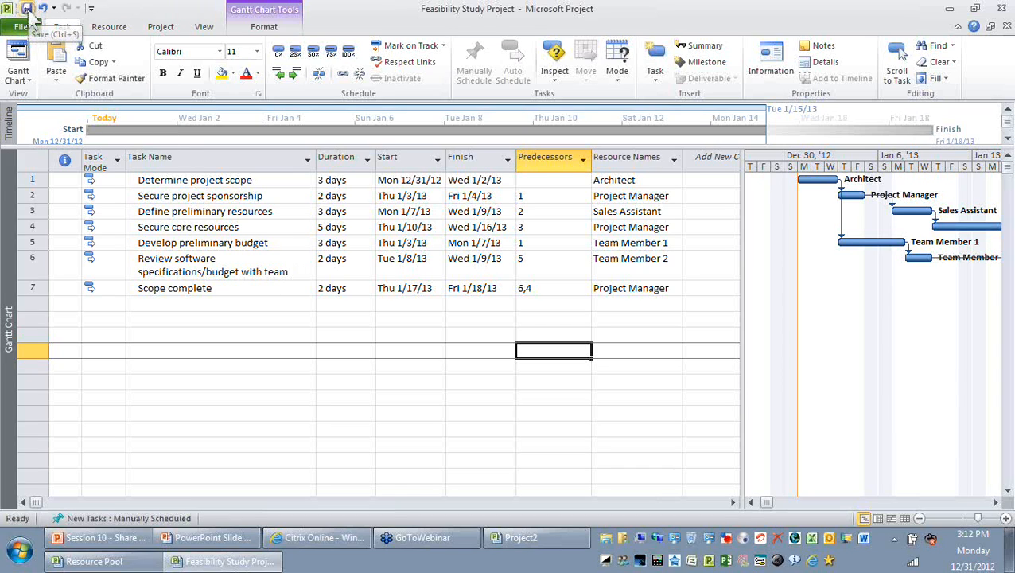
mouse_move(62, 26)
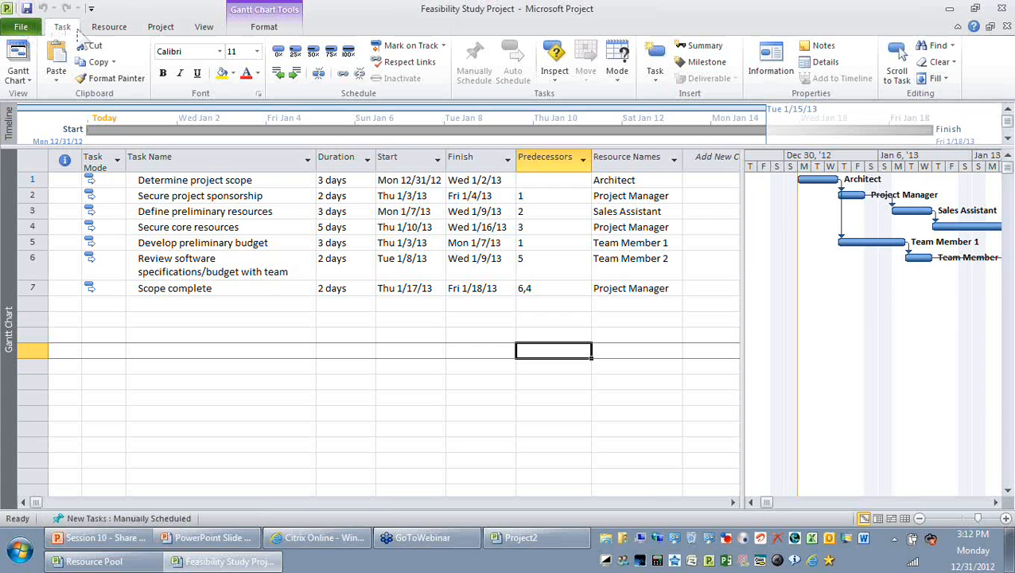
mouse_move(364, 308)
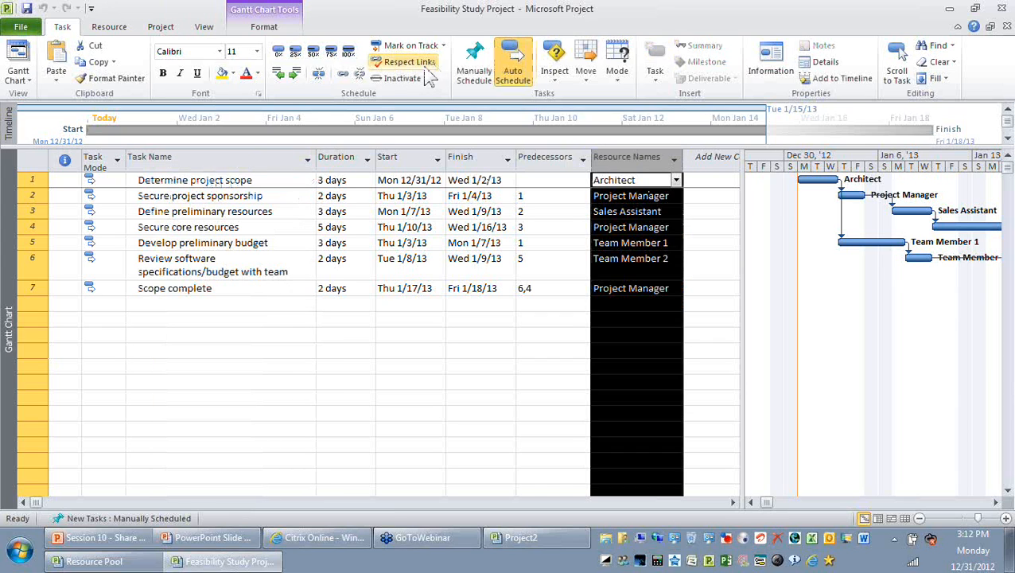
mouse_move(429, 82)
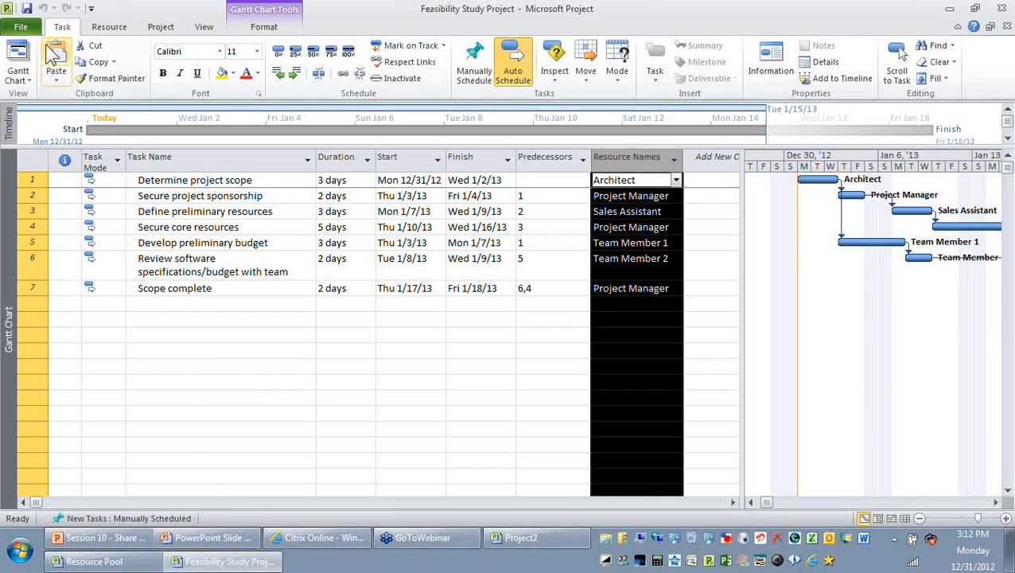
Open the Implementation Project file from the File menu
click(21, 26)
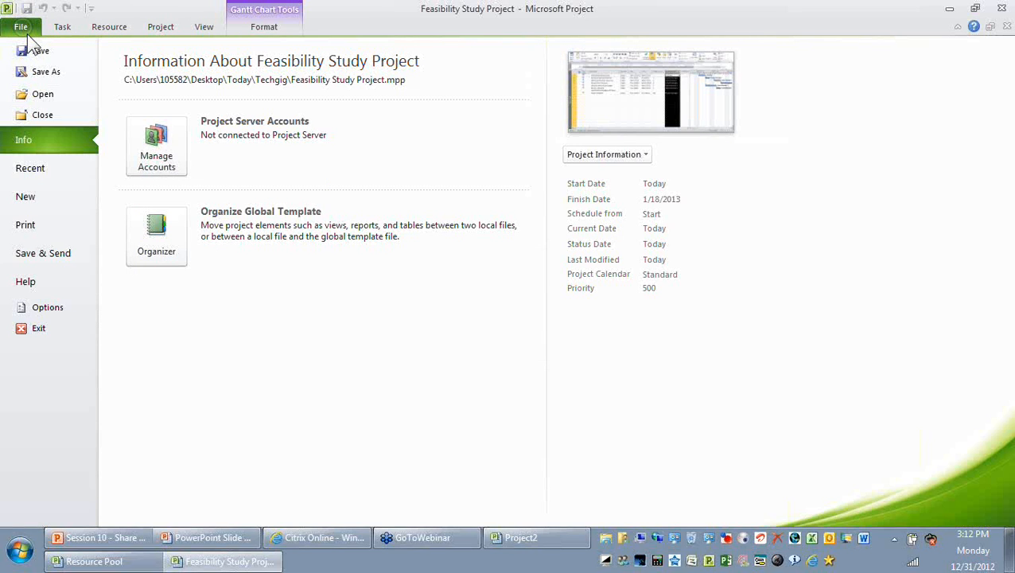
click(30, 168)
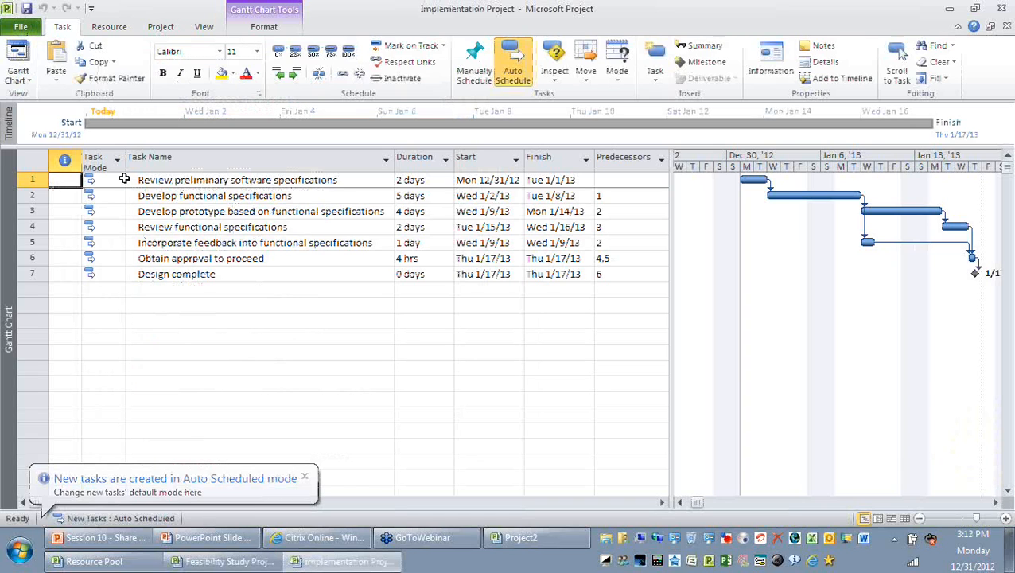
Set Implementation Project to use resources from Resource Pool and confirm with OK
click(109, 26)
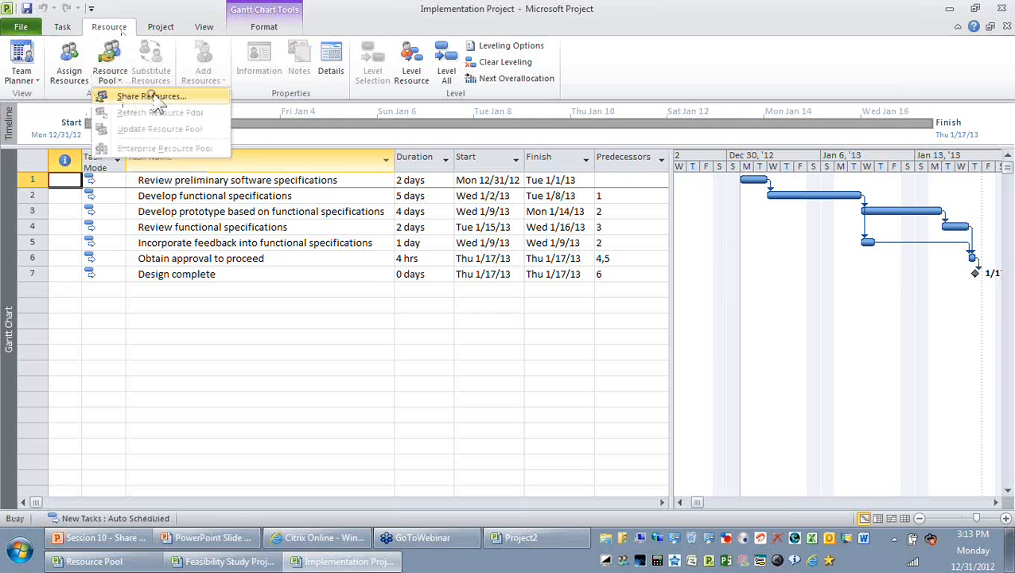
click(151, 96)
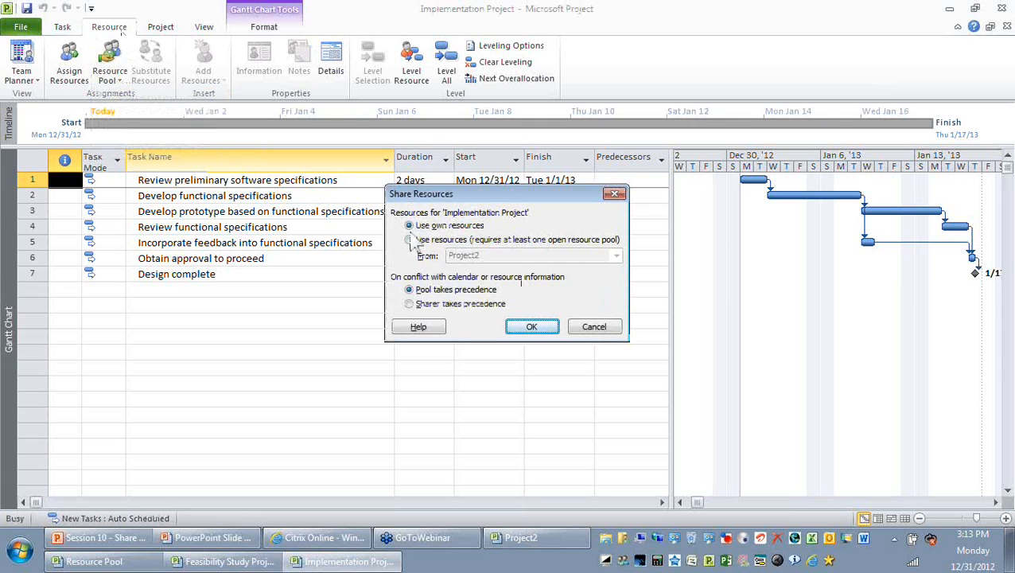
click(409, 239)
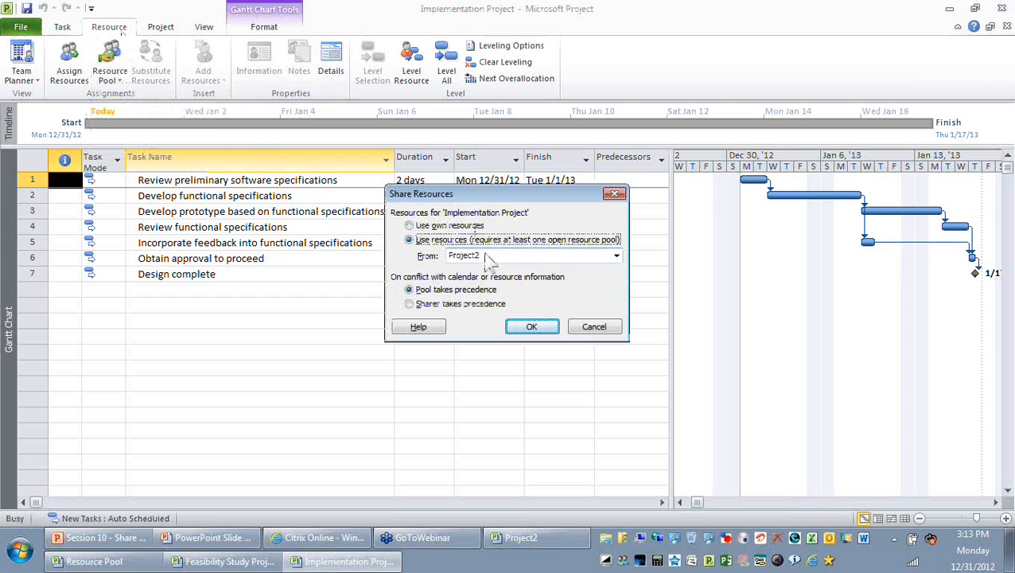
click(616, 255)
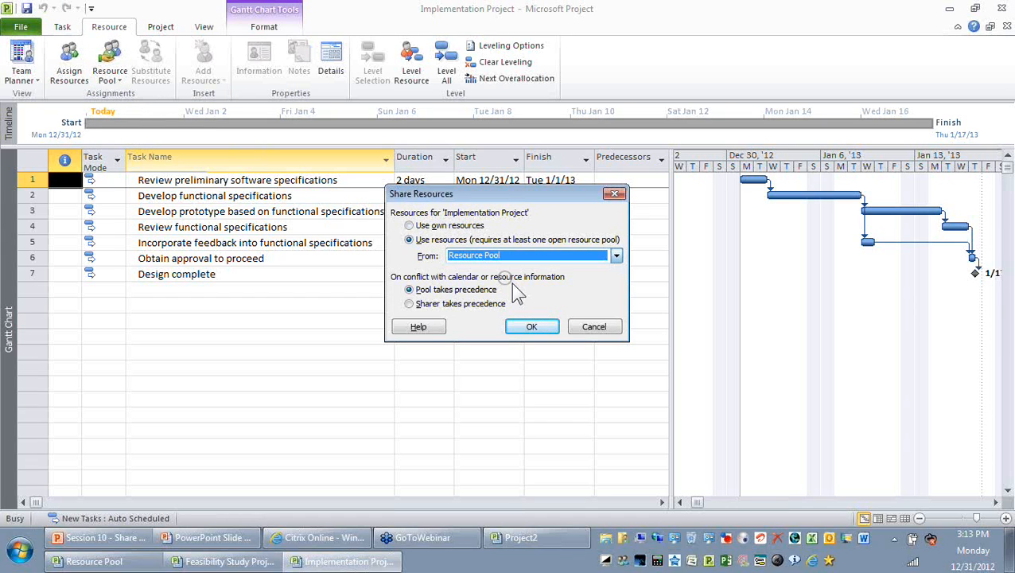
click(532, 327)
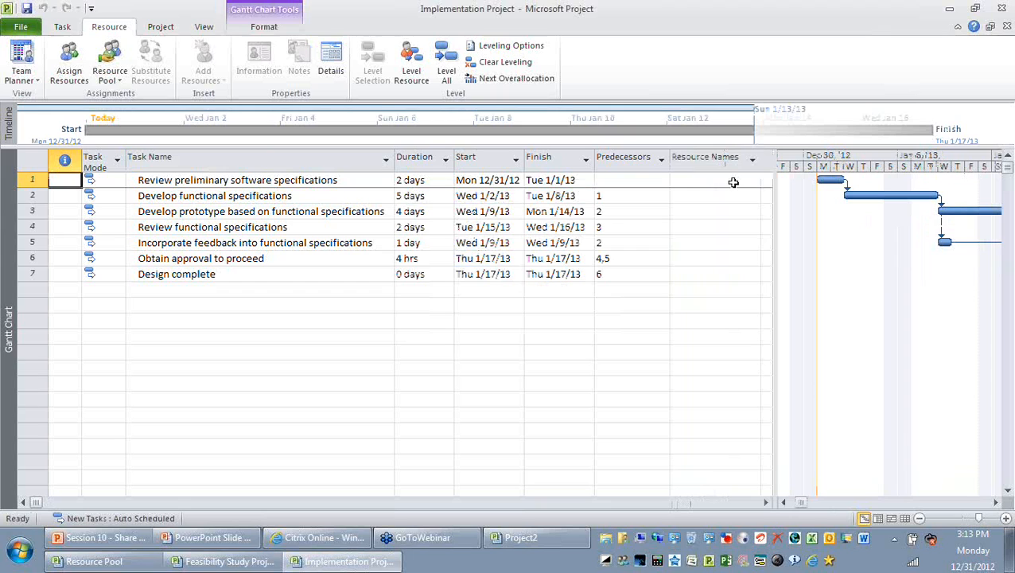
Assign Architect, Project Manager, Team Member 3, Project Manager and Sales Assistant to Implementation tasks
click(754, 180)
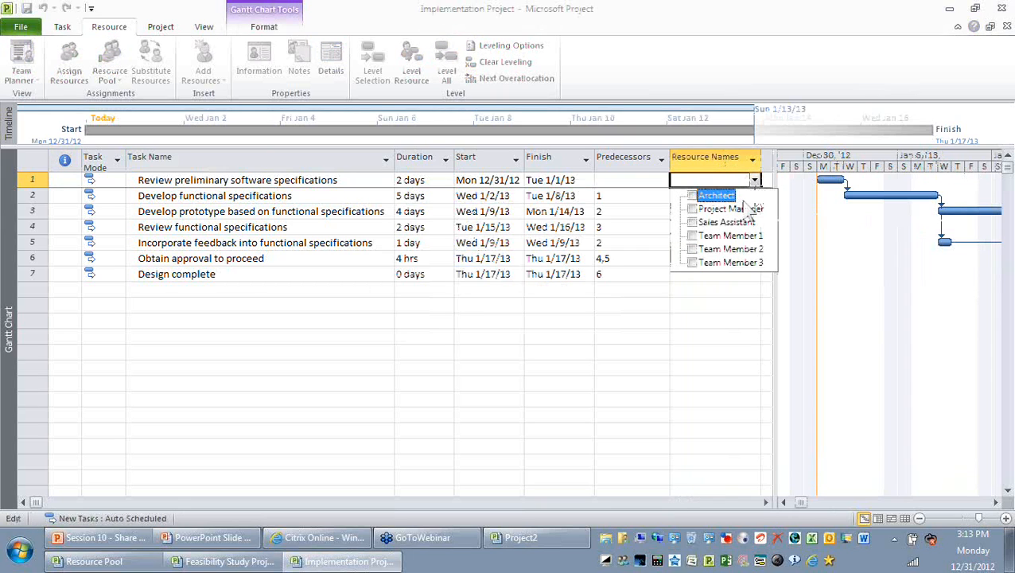
click(715, 195)
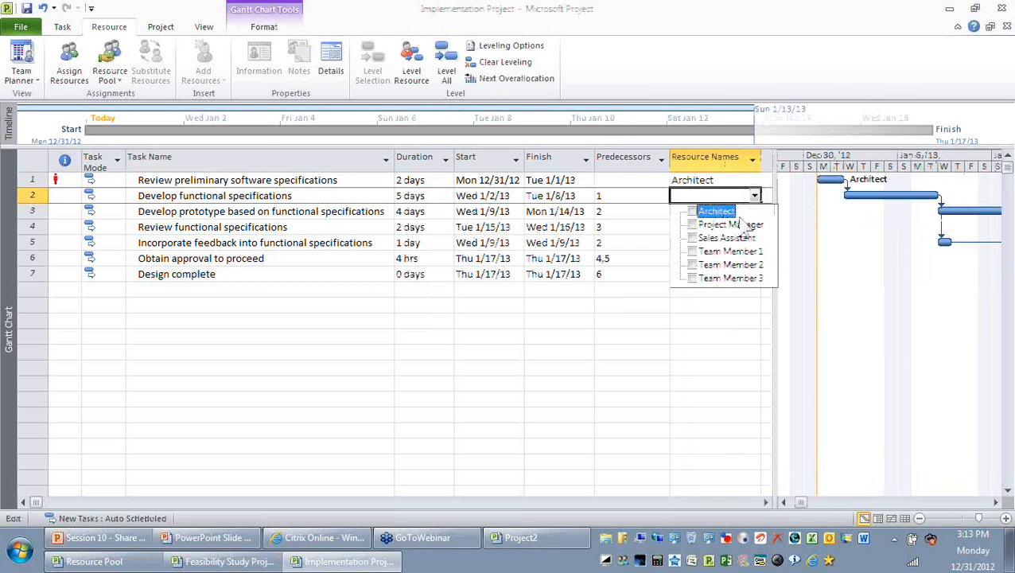
click(729, 224)
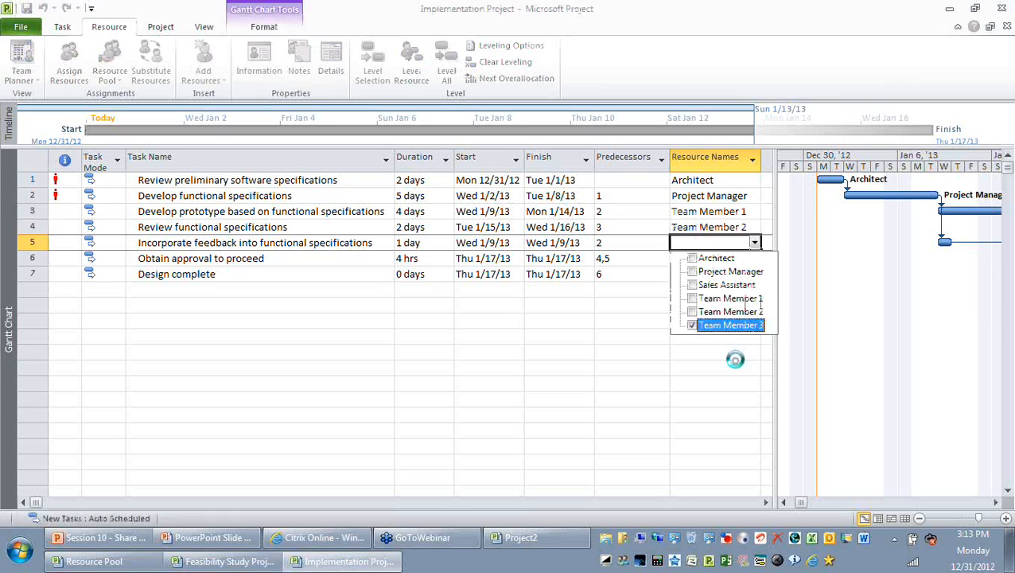
click(730, 325)
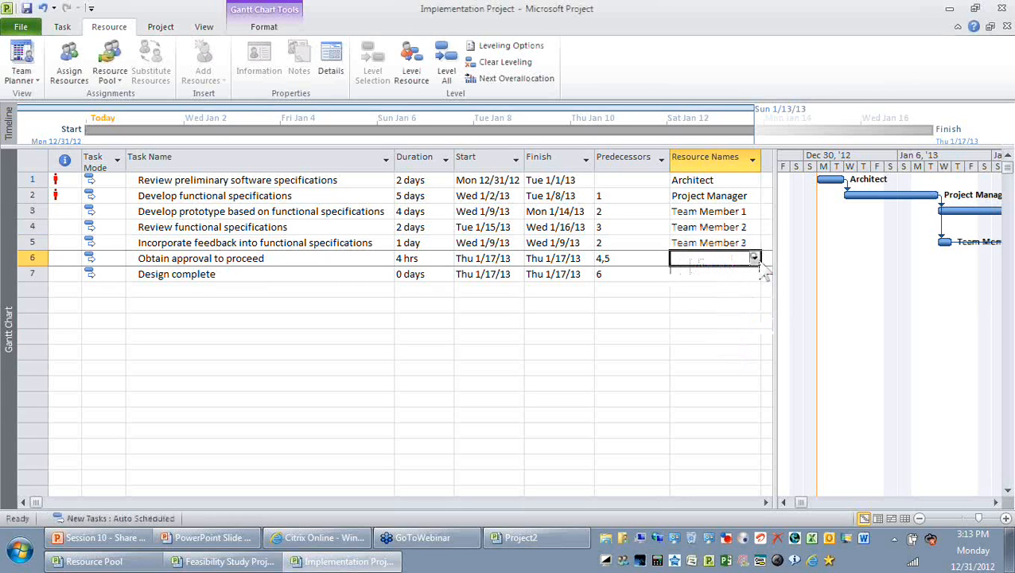
click(754, 273)
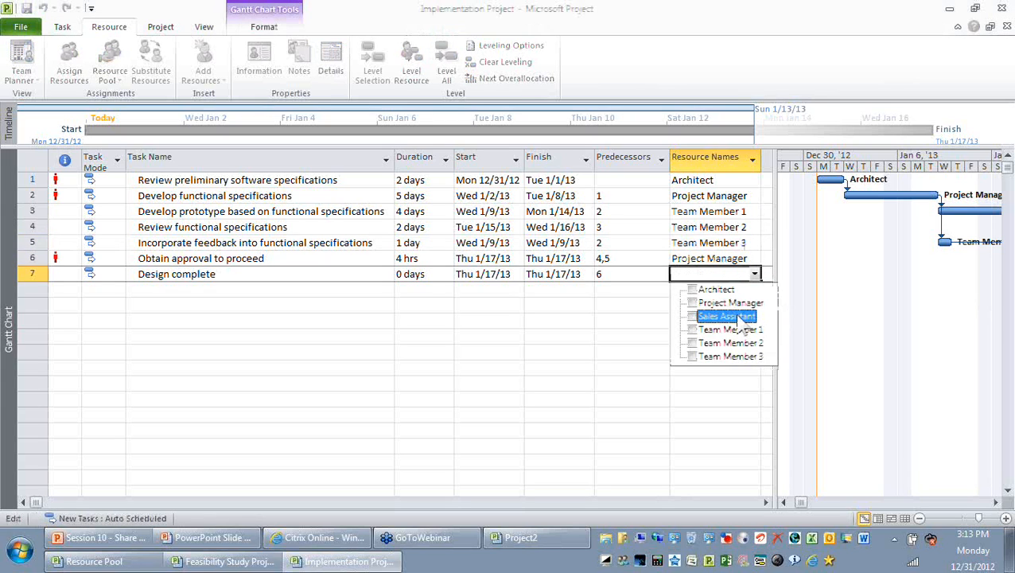
click(725, 316)
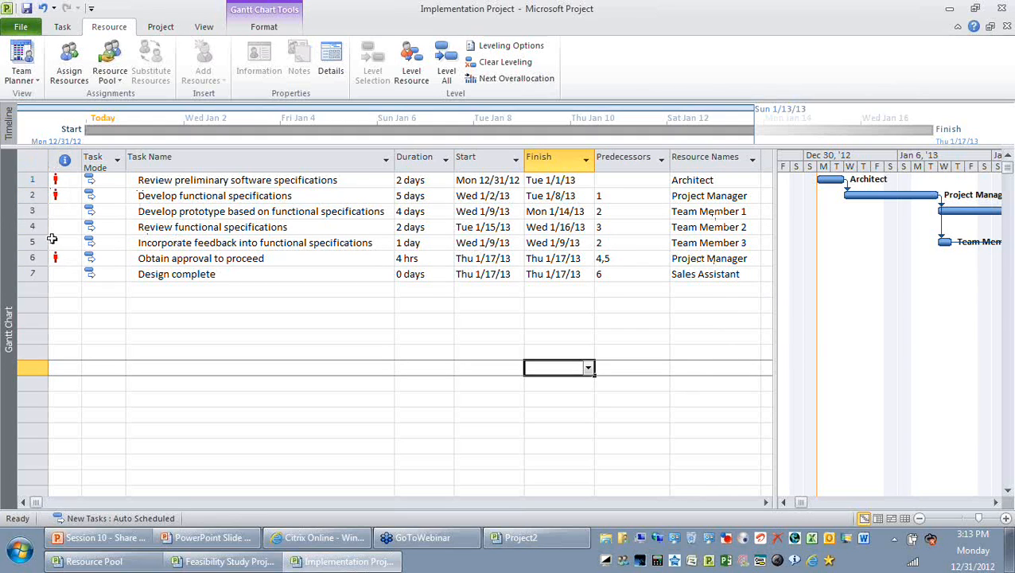
mouse_move(90, 227)
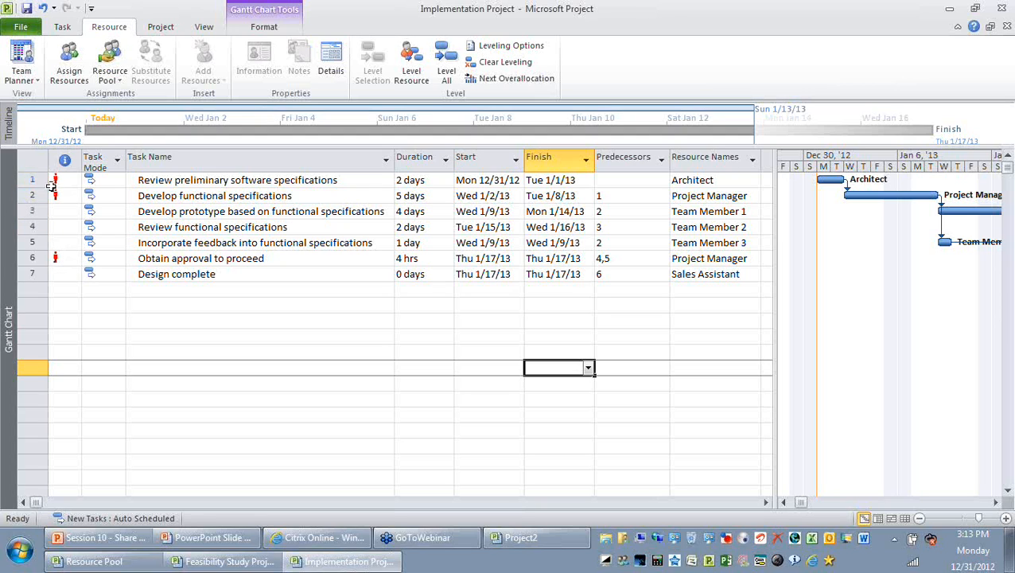
mouse_move(55, 196)
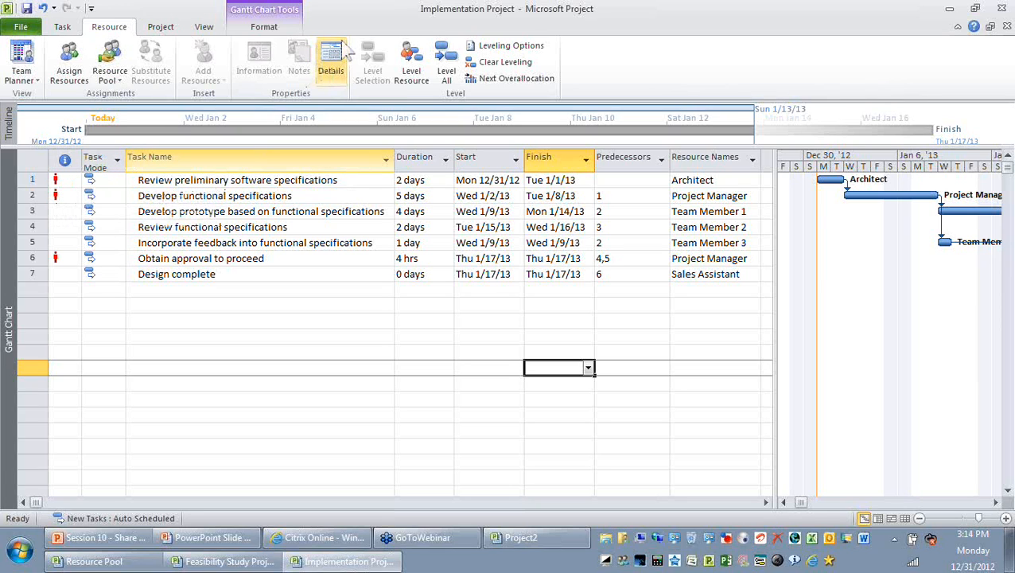
mouse_move(23, 26)
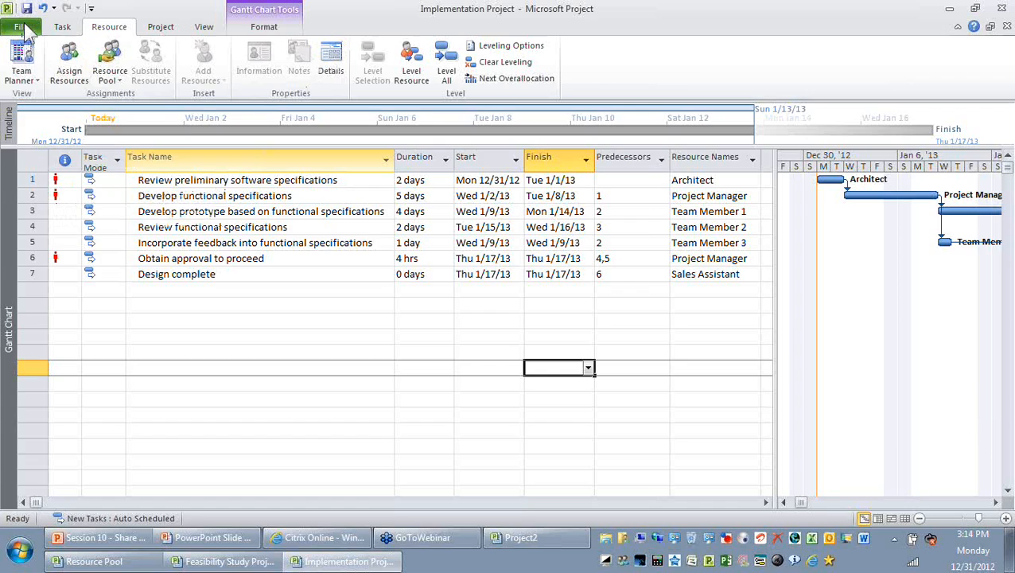
Switch back to Feasibility Study Project, then show the slide on linking Resource Pool
click(21, 27)
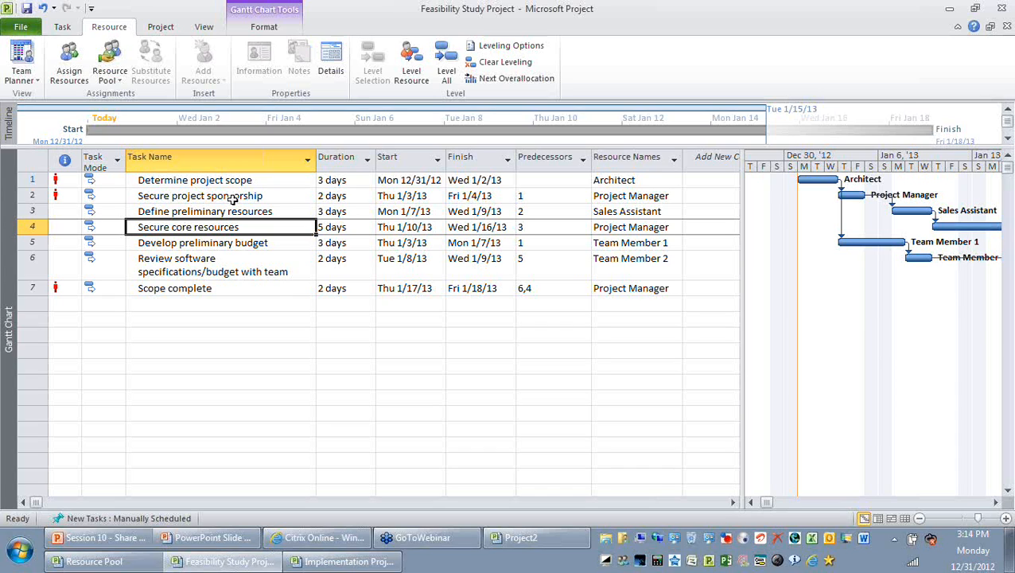
mouse_move(231, 176)
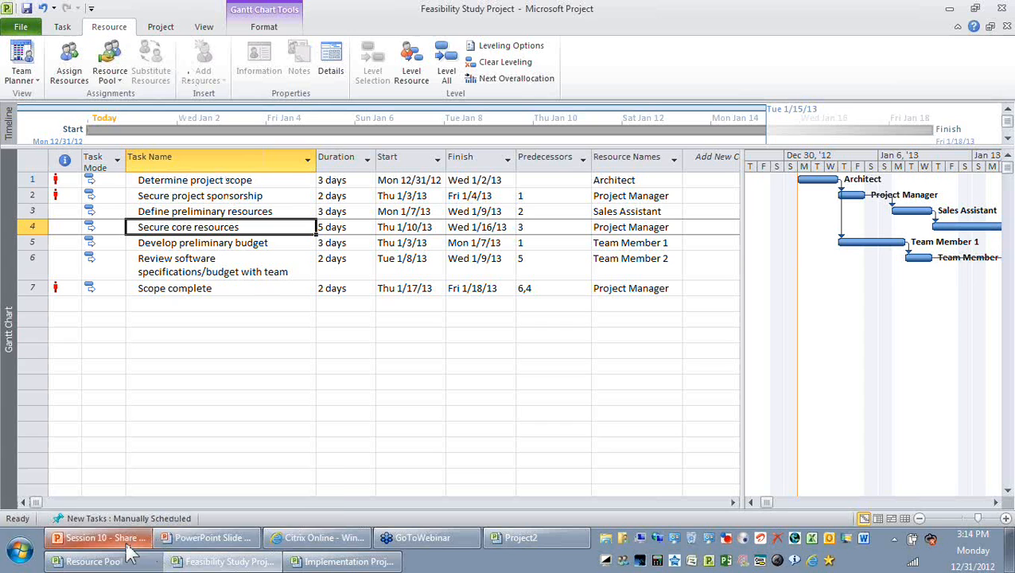
click(207, 537)
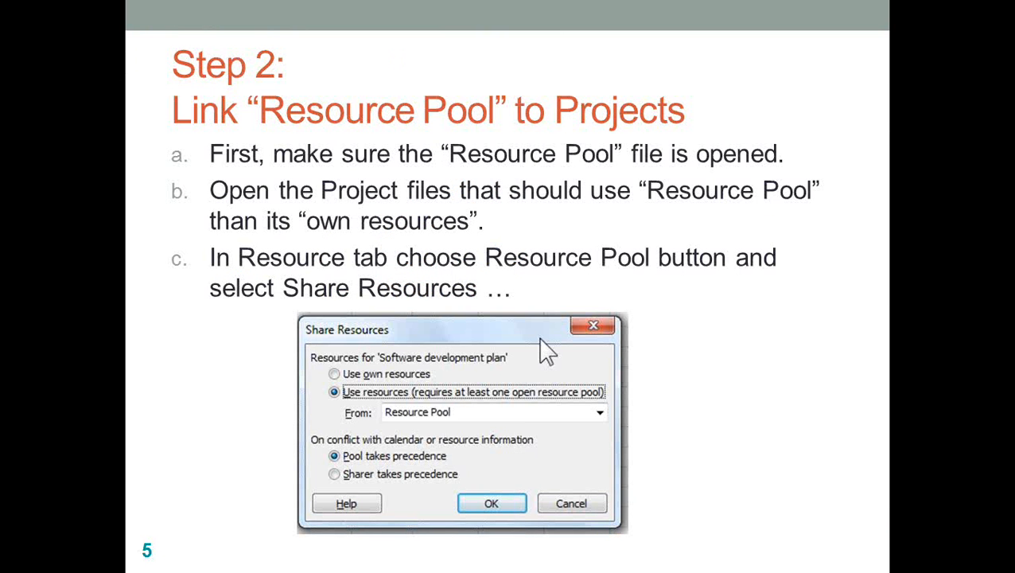